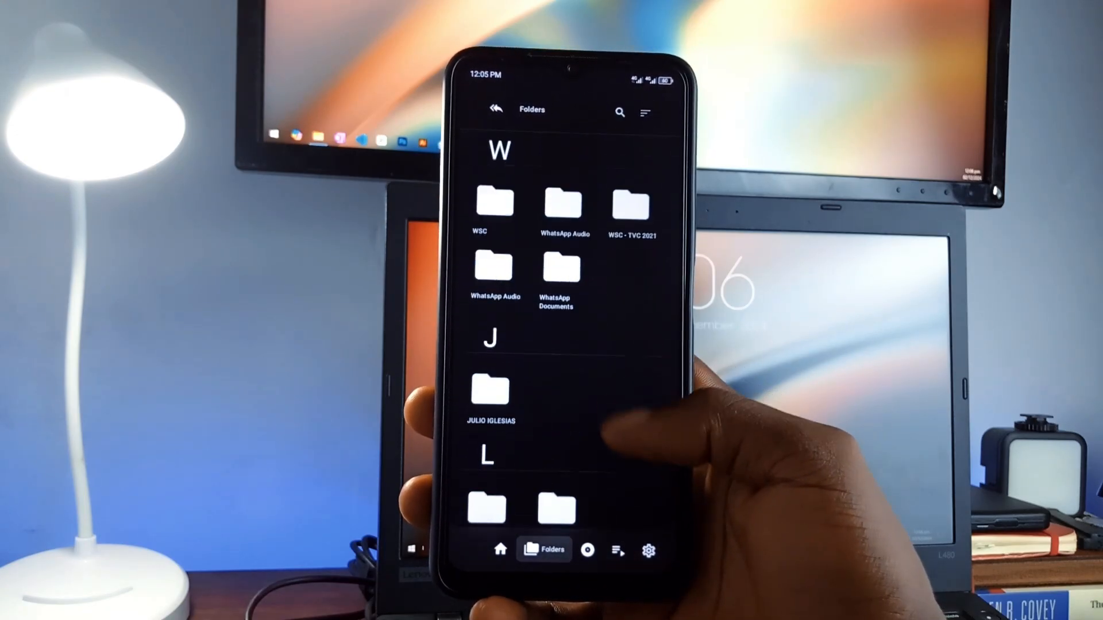
Scroll through the music folders, then show the videos list sorted by date modified via the Videos shortcut
scroll("down", 3)
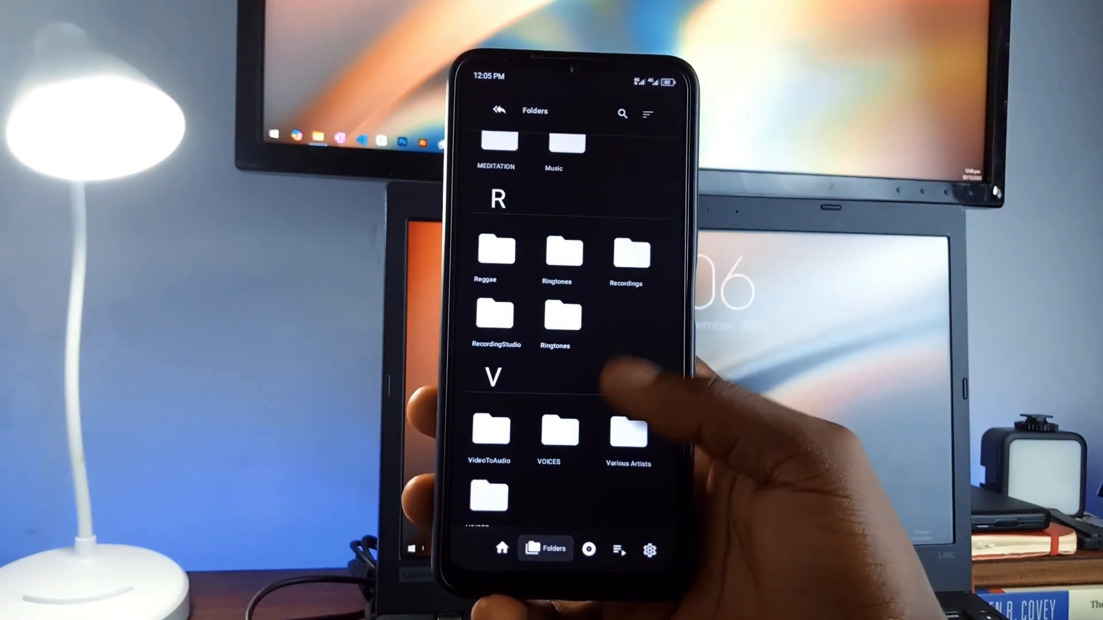
scroll("down", 3)
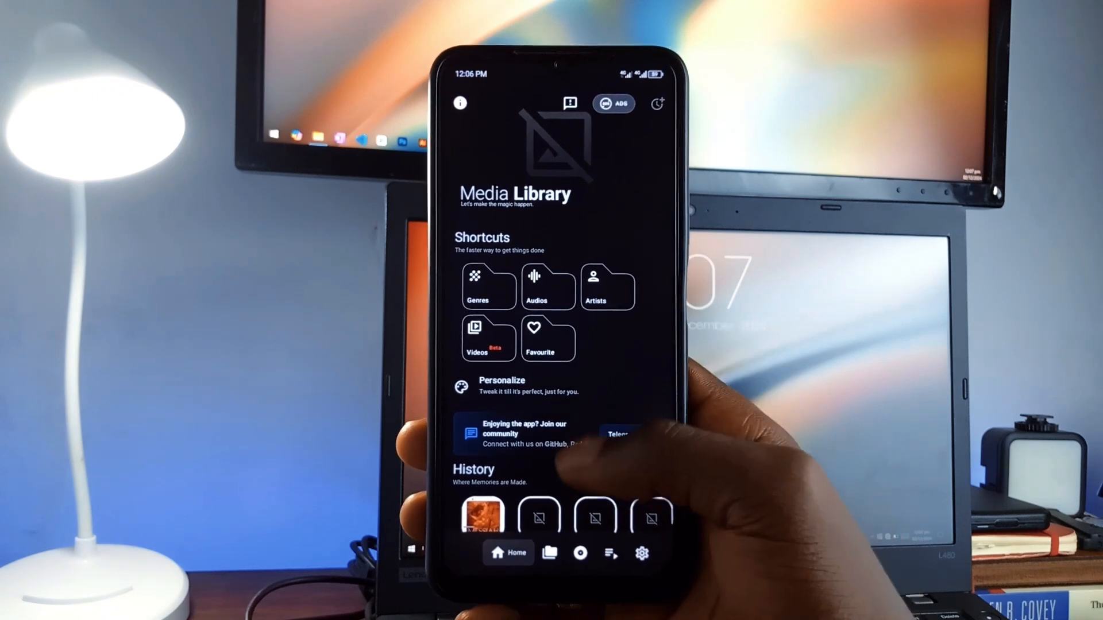
left_click(488, 339)
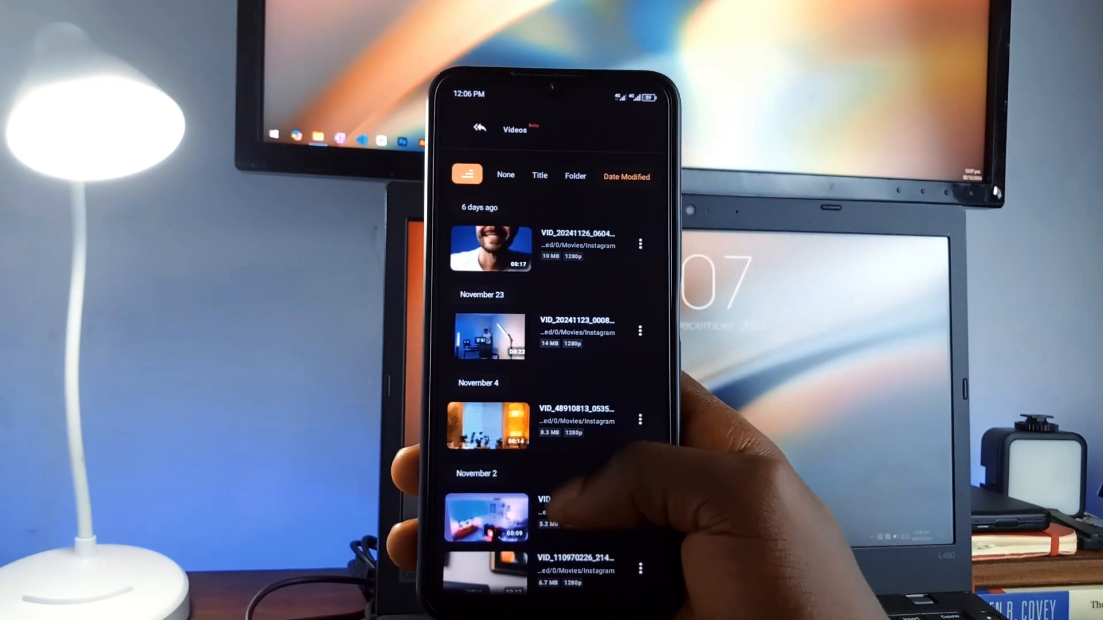
scroll("down", 3)
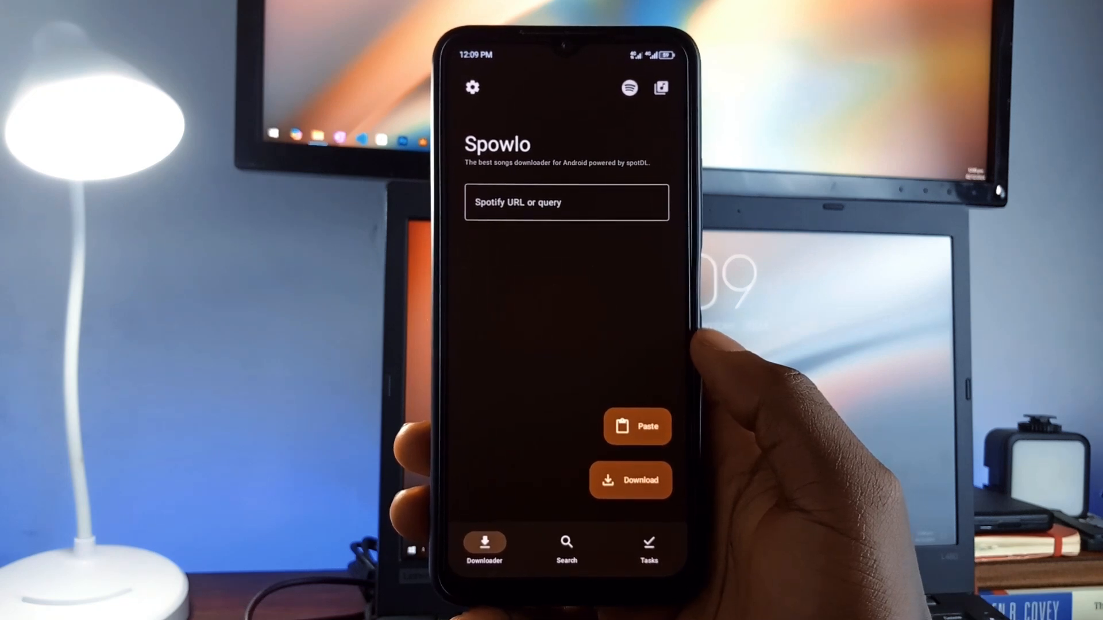
Search Spotify for 'leav' and view the Leave The Door Open track's popularity, duration and tempo
left_click(565, 547)
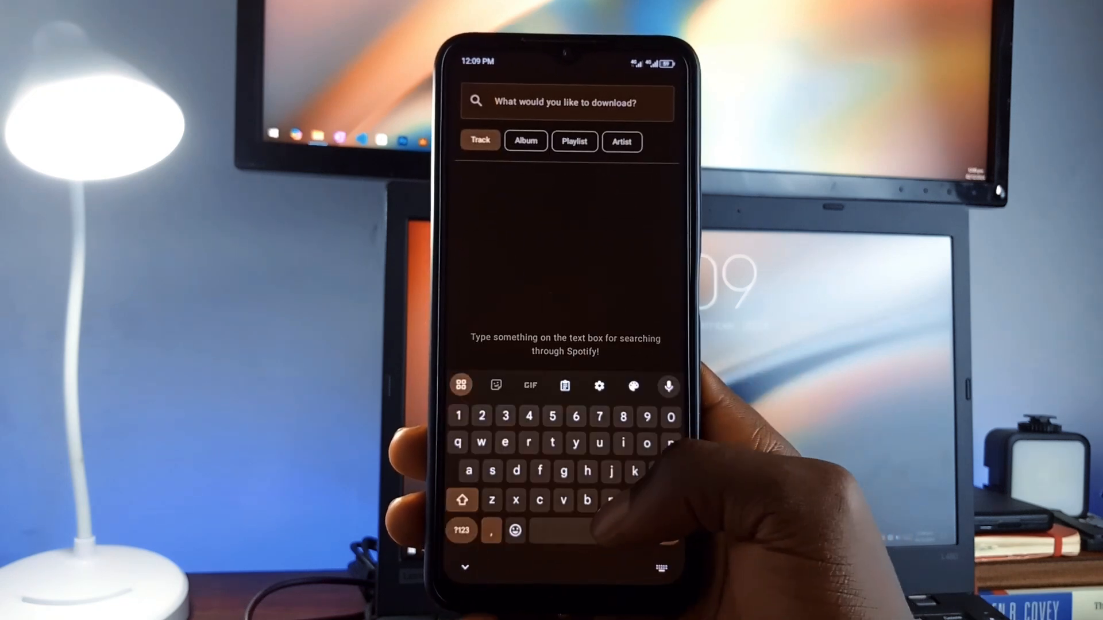
type("leave the door open")
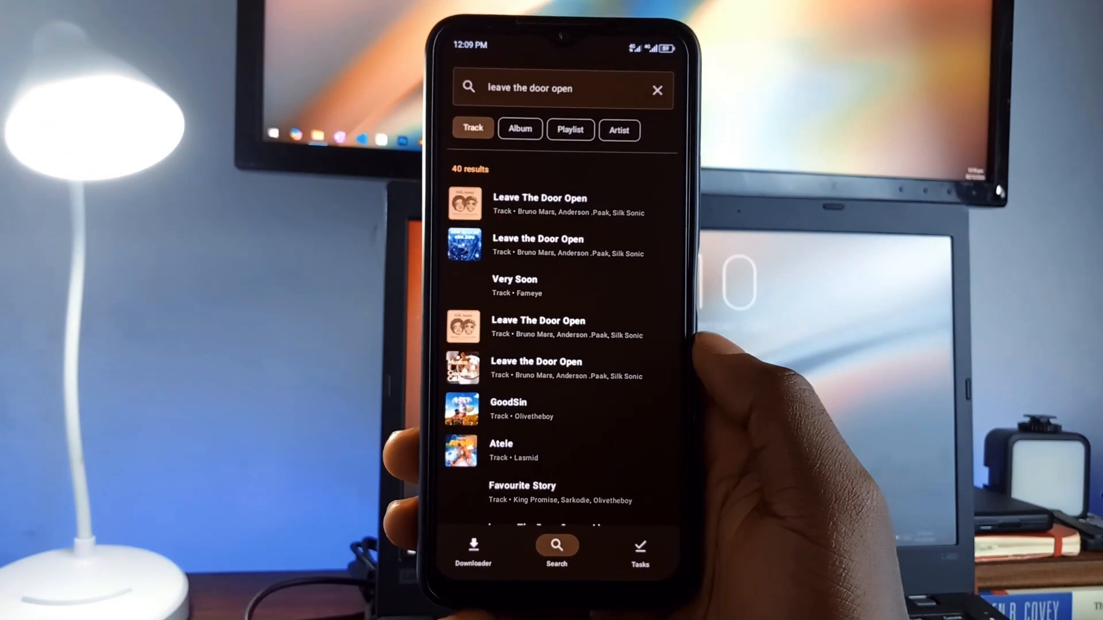
left_click(540, 202)
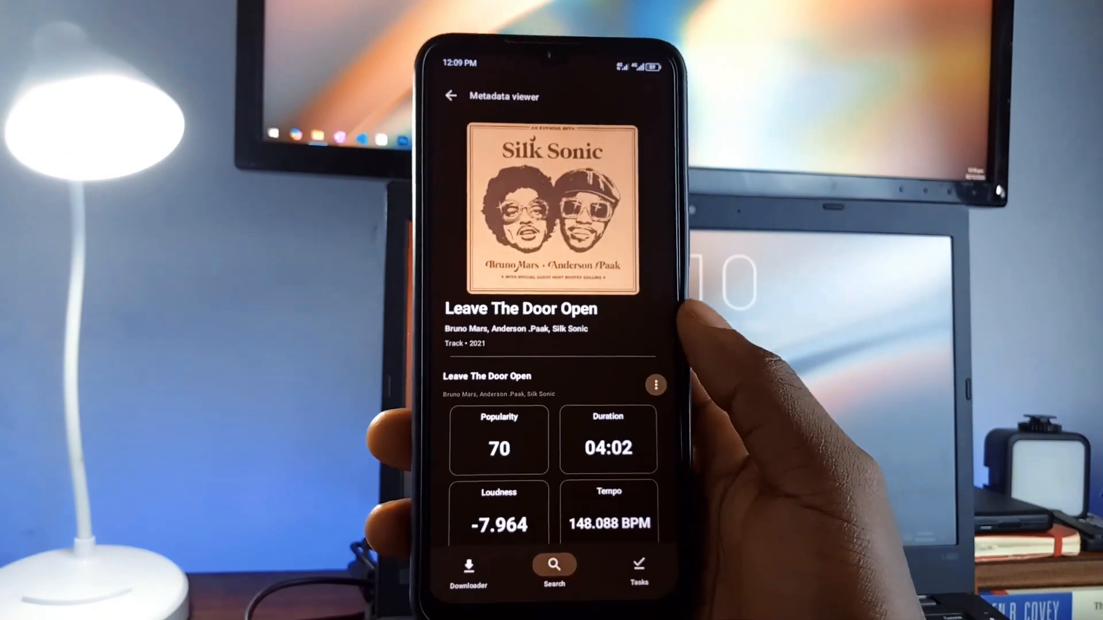
left_click(655, 385)
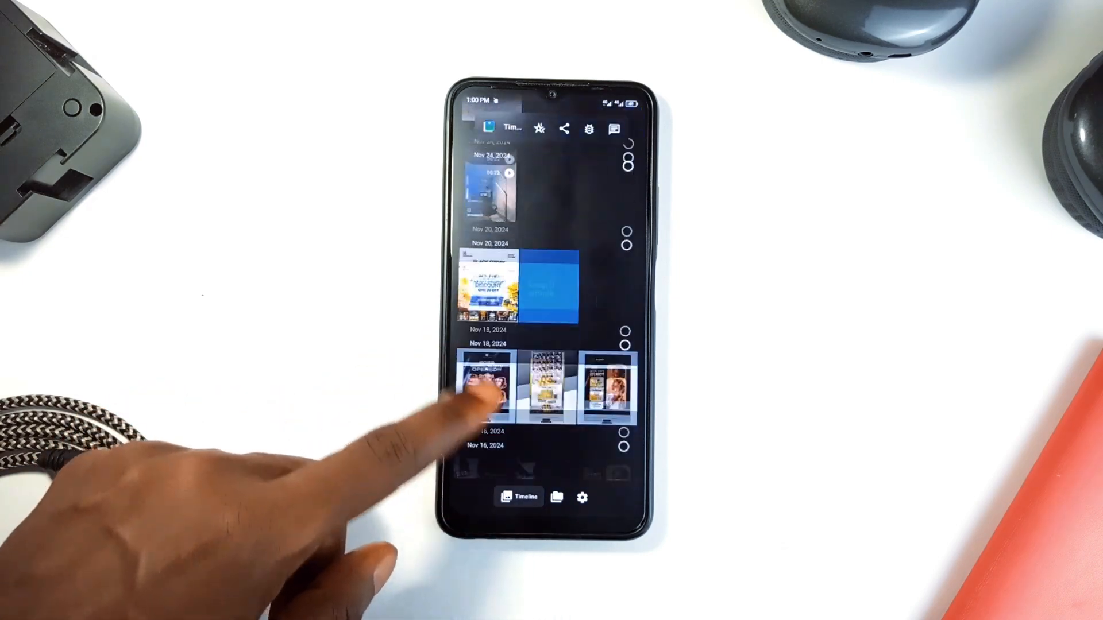
Scroll the photo timeline and switch to the Folders view with albums, Favourites and Recycle Bin
scroll("down", 3)
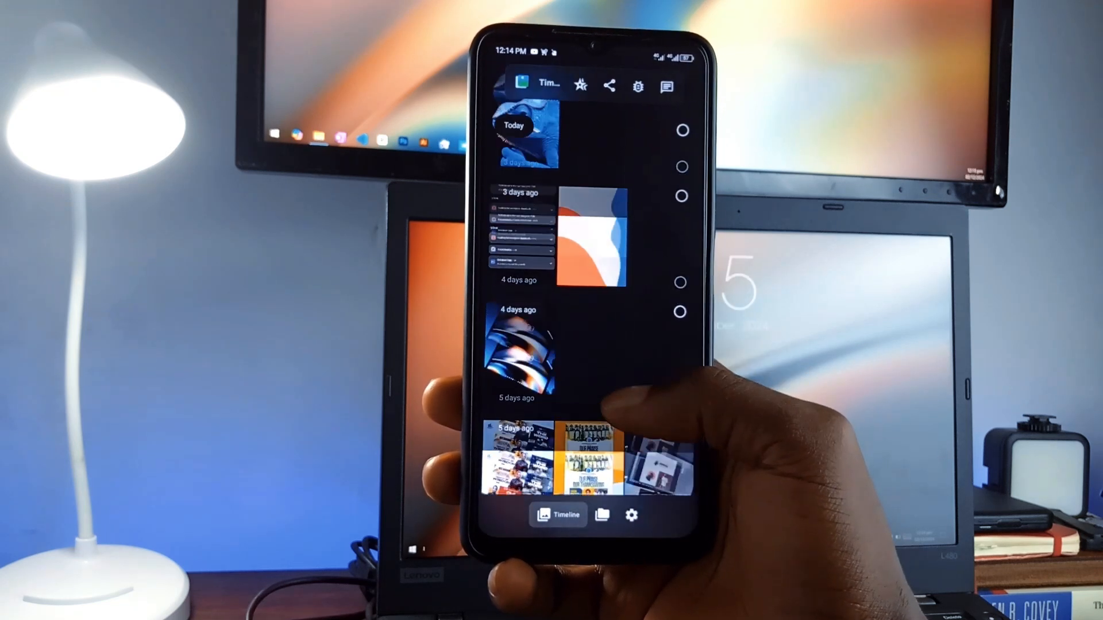
scroll("down", 3)
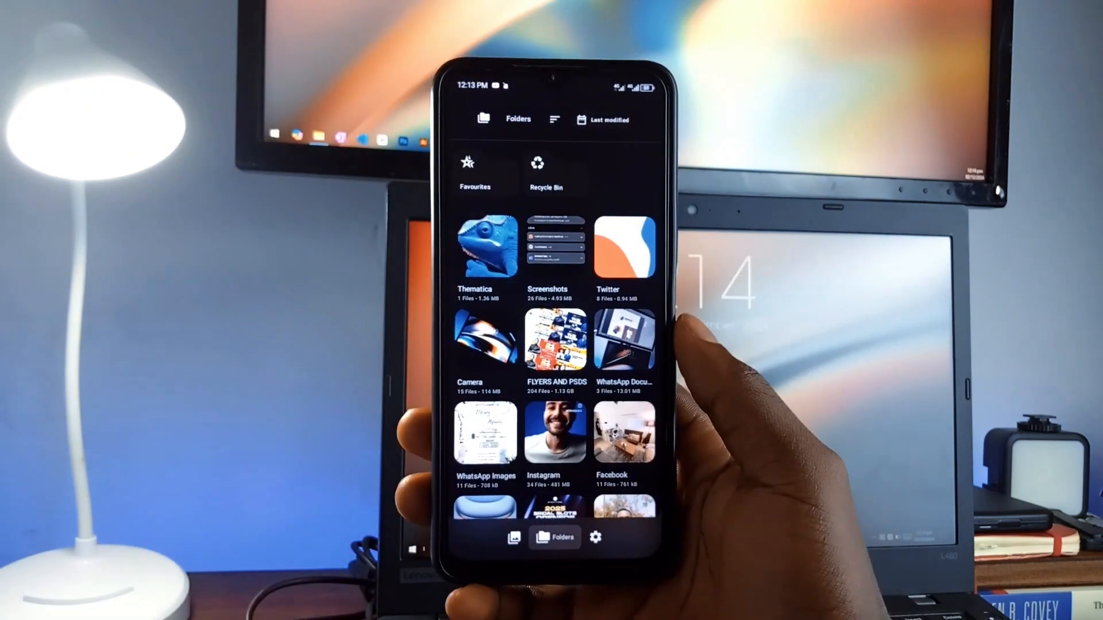
left_click(595, 538)
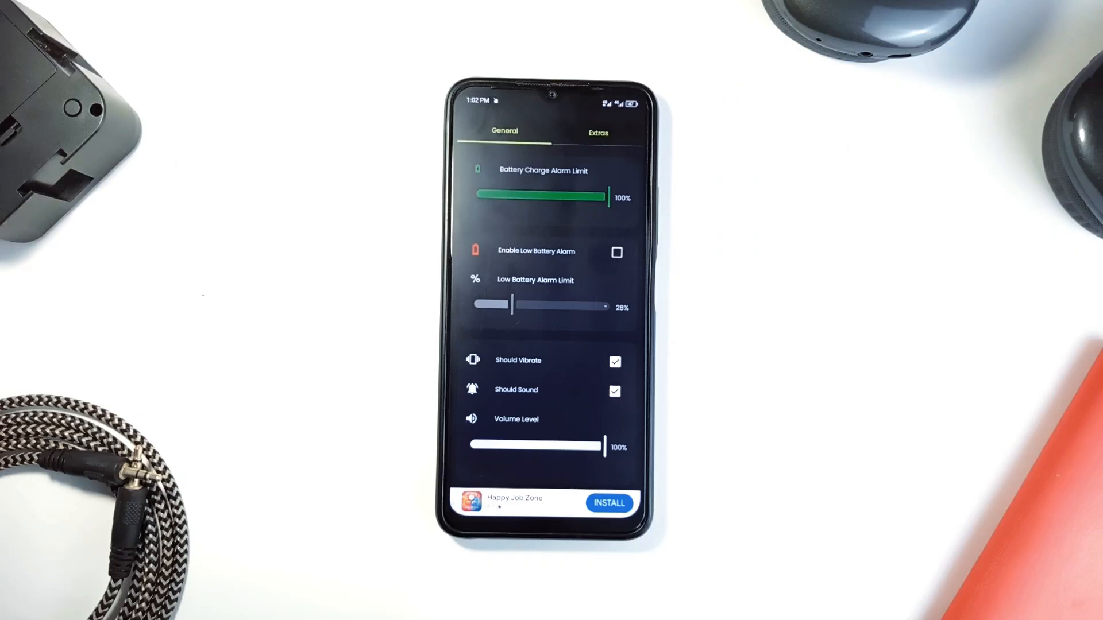
Adjust the alarm volume slider and raise the low battery alarm limit to about 40%
left_click_drag(606, 445, 517, 446)
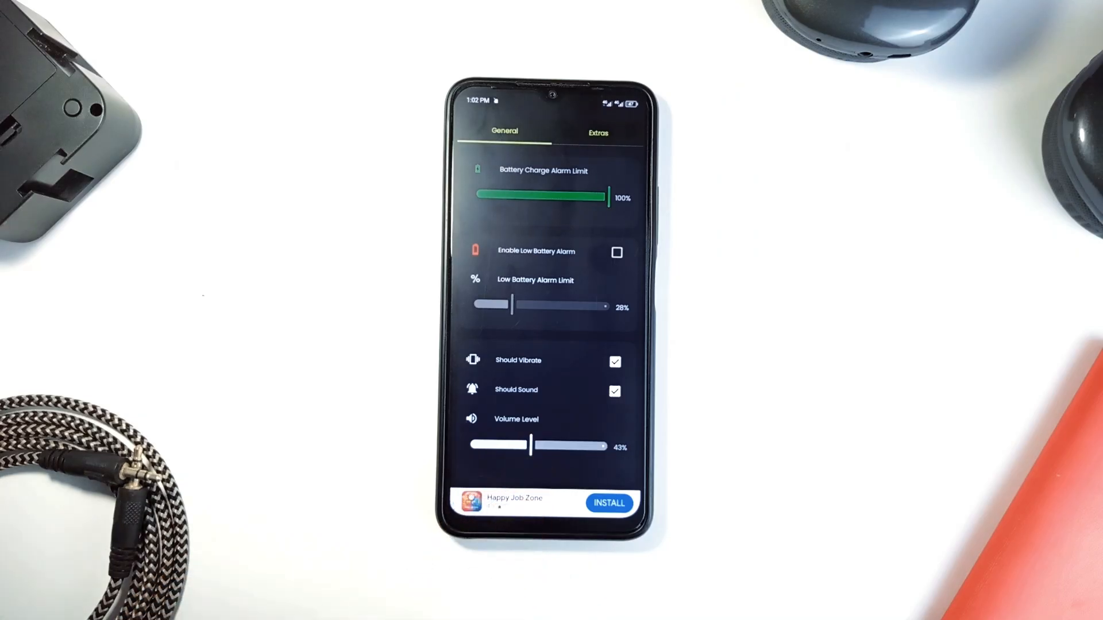
left_click_drag(529, 446, 512, 446)
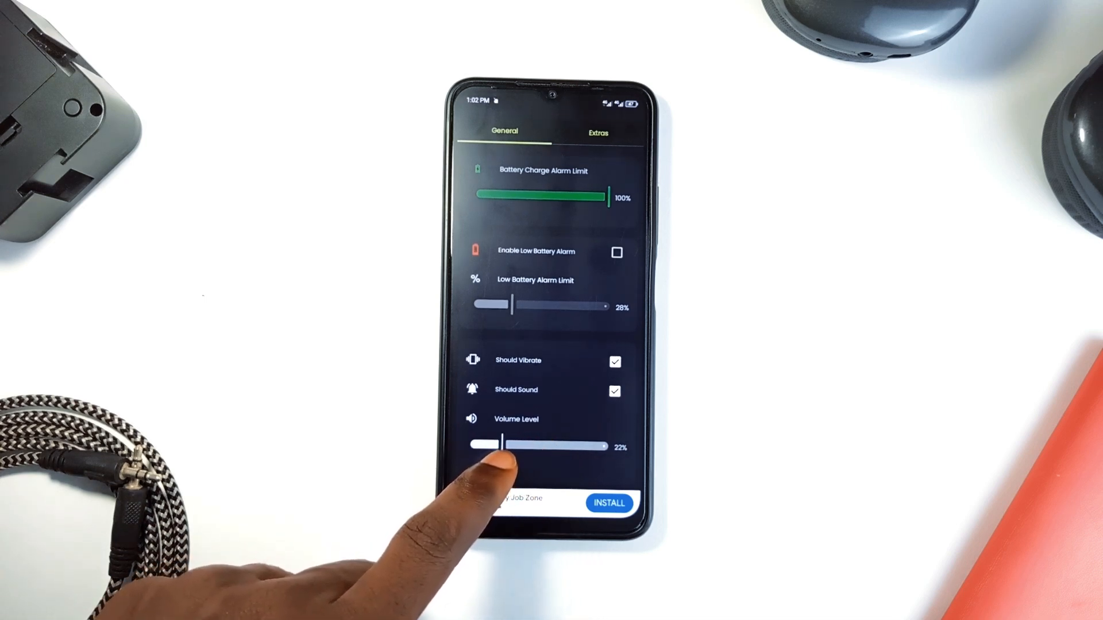
left_click_drag(500, 446, 496, 446)
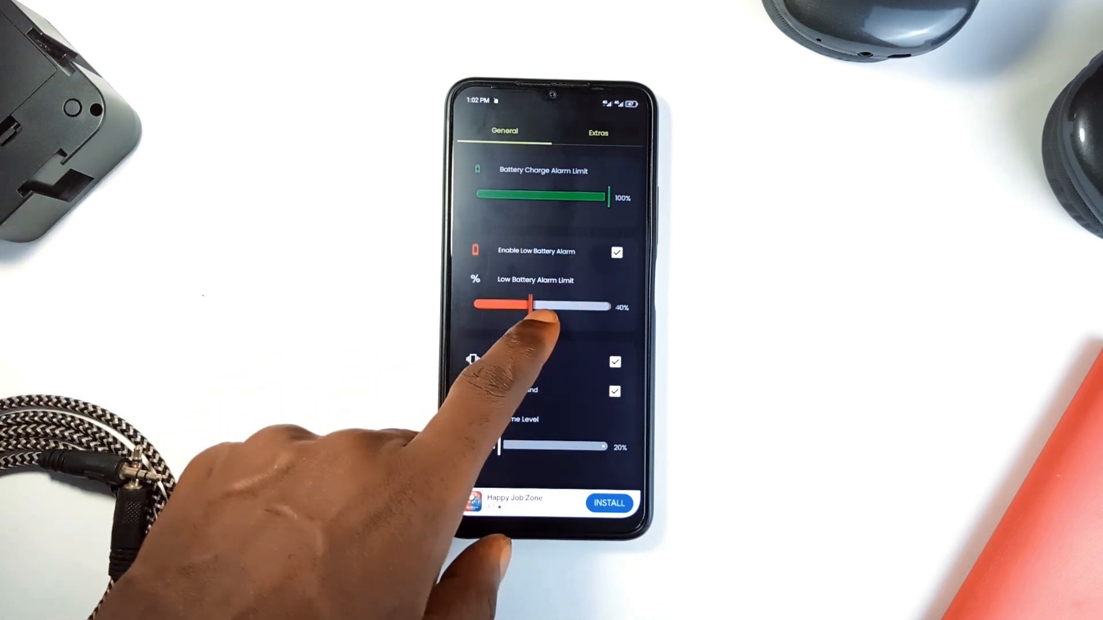
left_click_drag(527, 305, 549, 306)
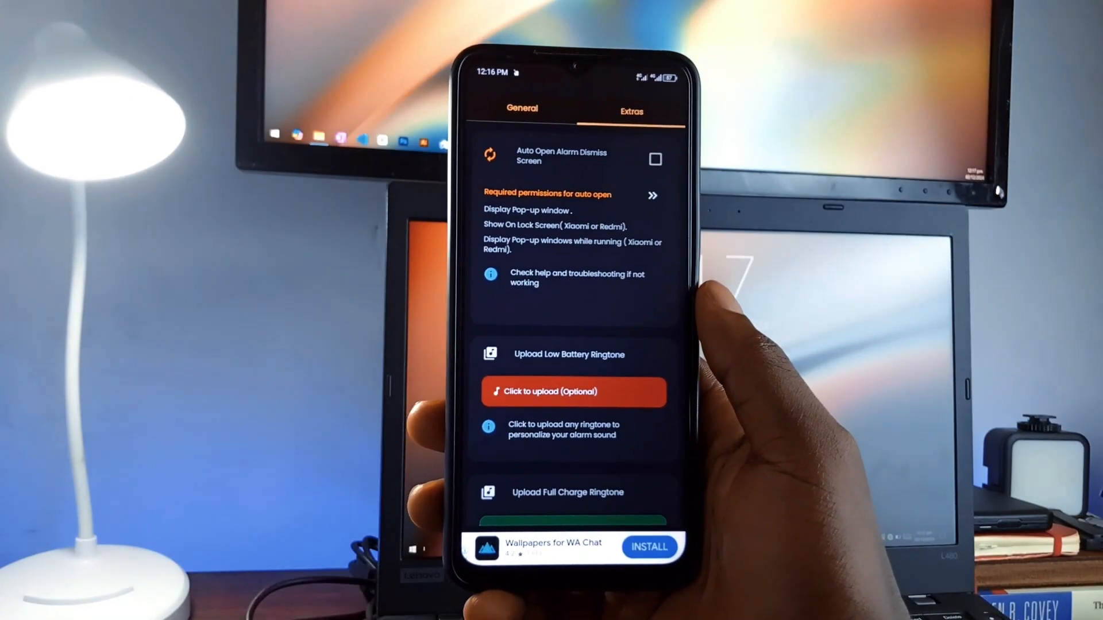
Raise the low battery alarm limit to 52% and set the alarm volume to 77%
scroll("down", 3)
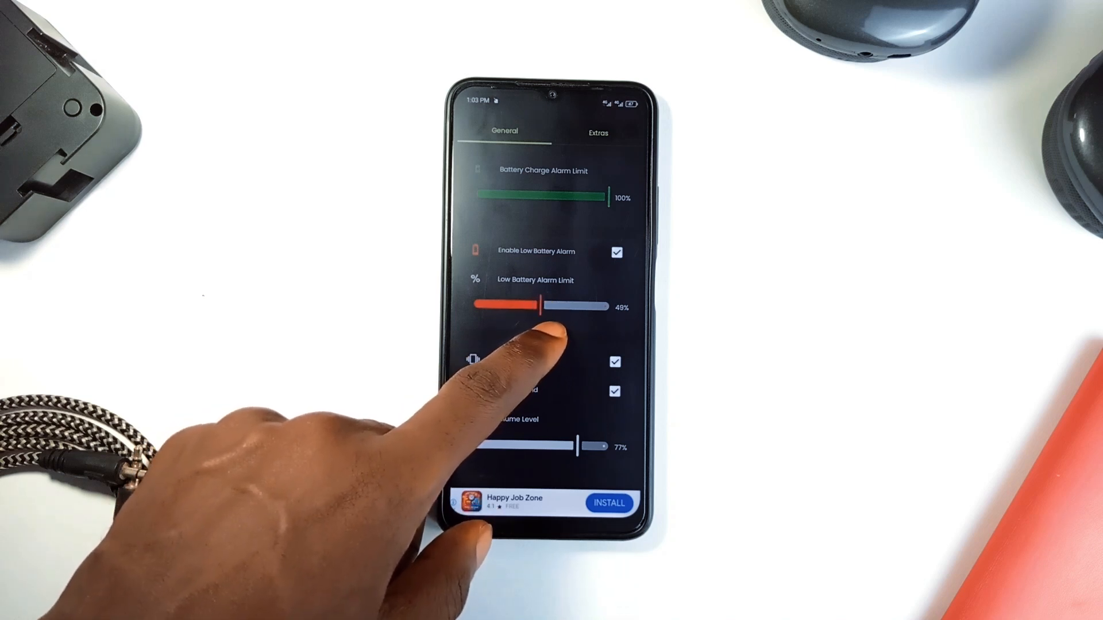
left_click_drag(541, 307, 545, 307)
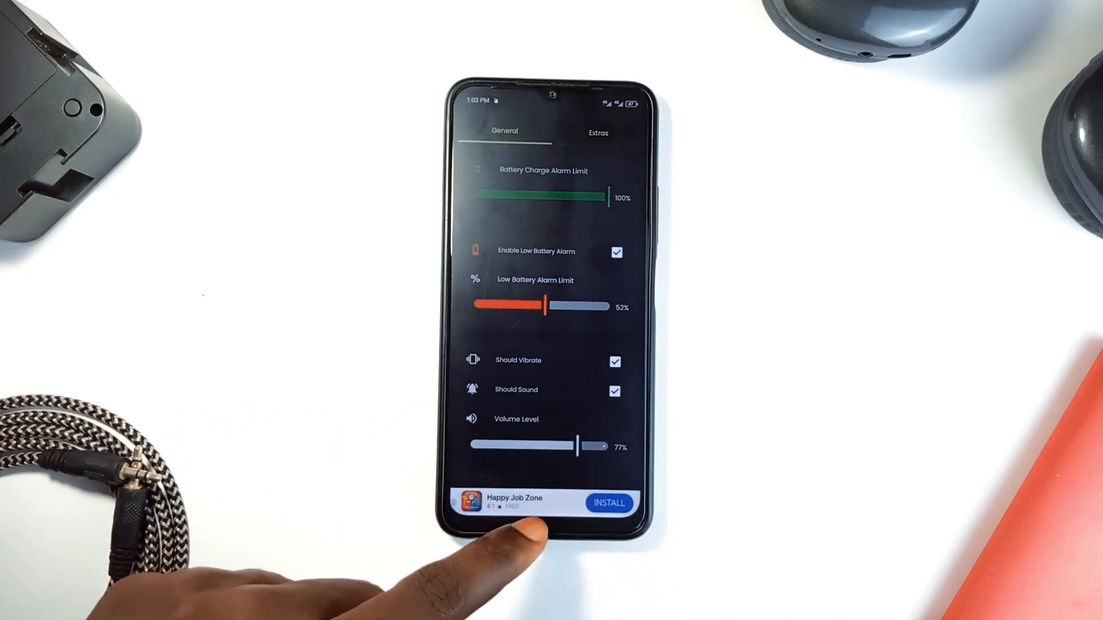
left_click_drag(580, 447, 603, 447)
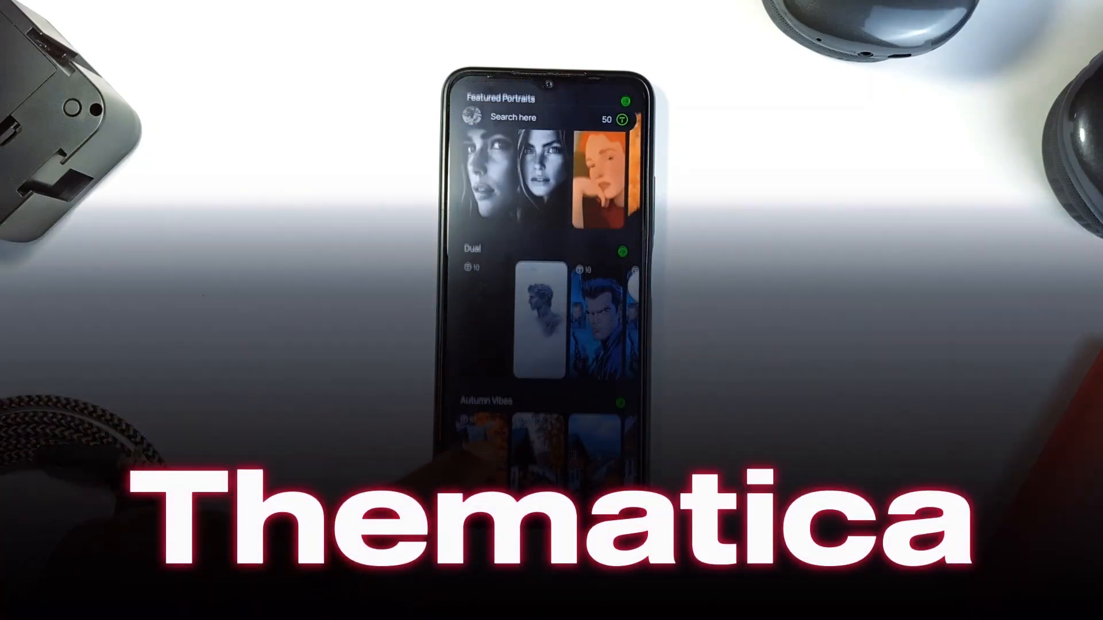
Browse the wallpaper collections list such as Autumn Vibes, Pastel and Colorful
scroll("down", 3)
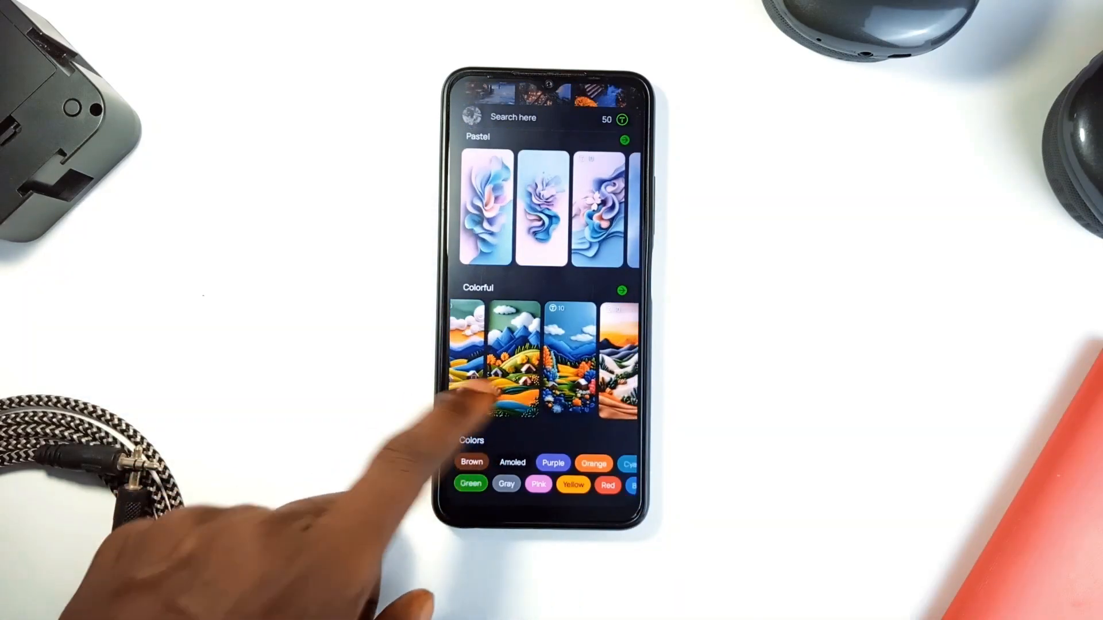
scroll("left", 3)
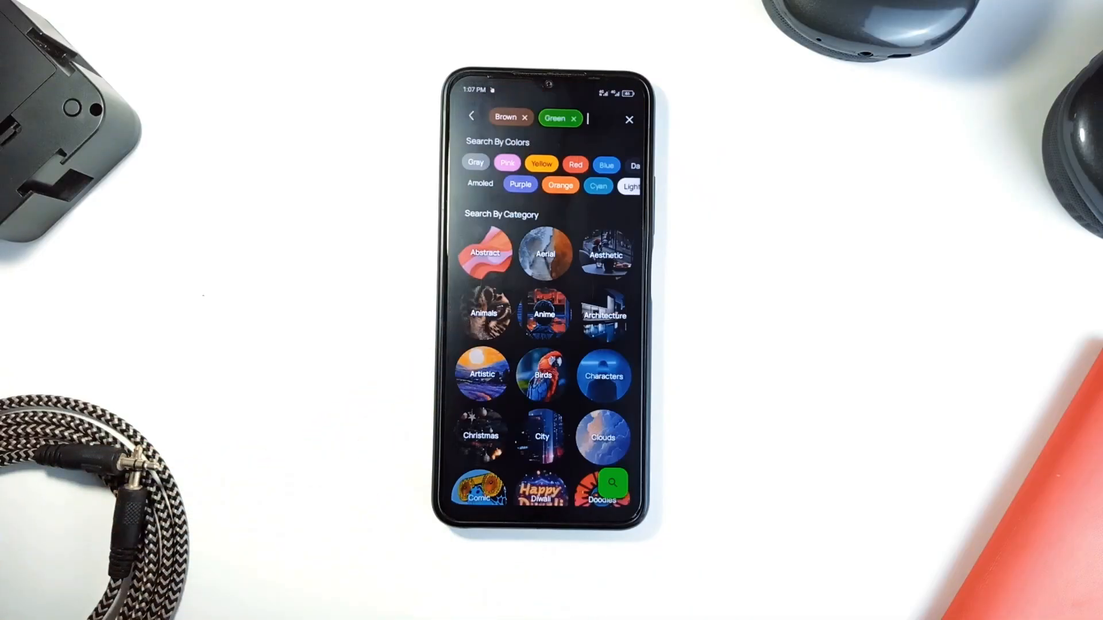
left_click(586, 117)
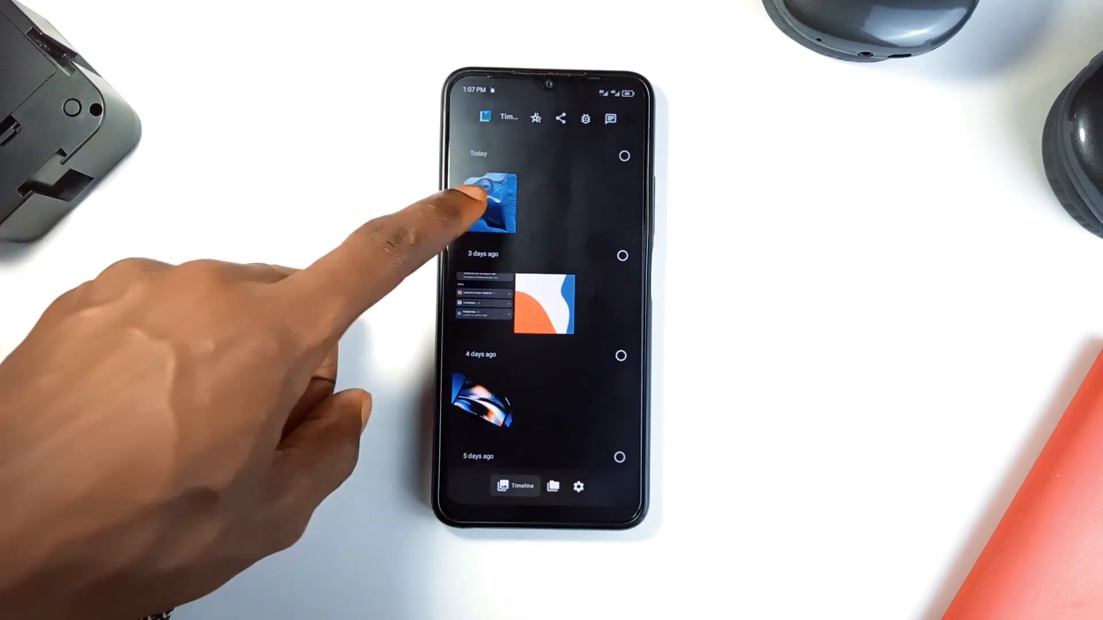
View the winter collection's Christmas-themed wallpaper grid
left_click(496, 204)
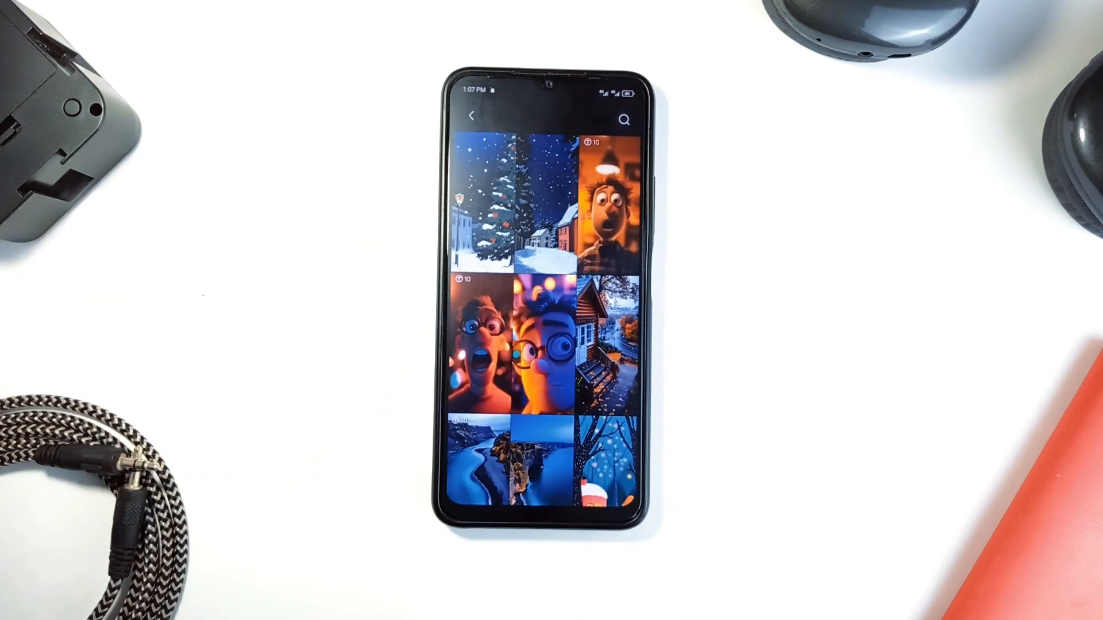
left_click(610, 207)
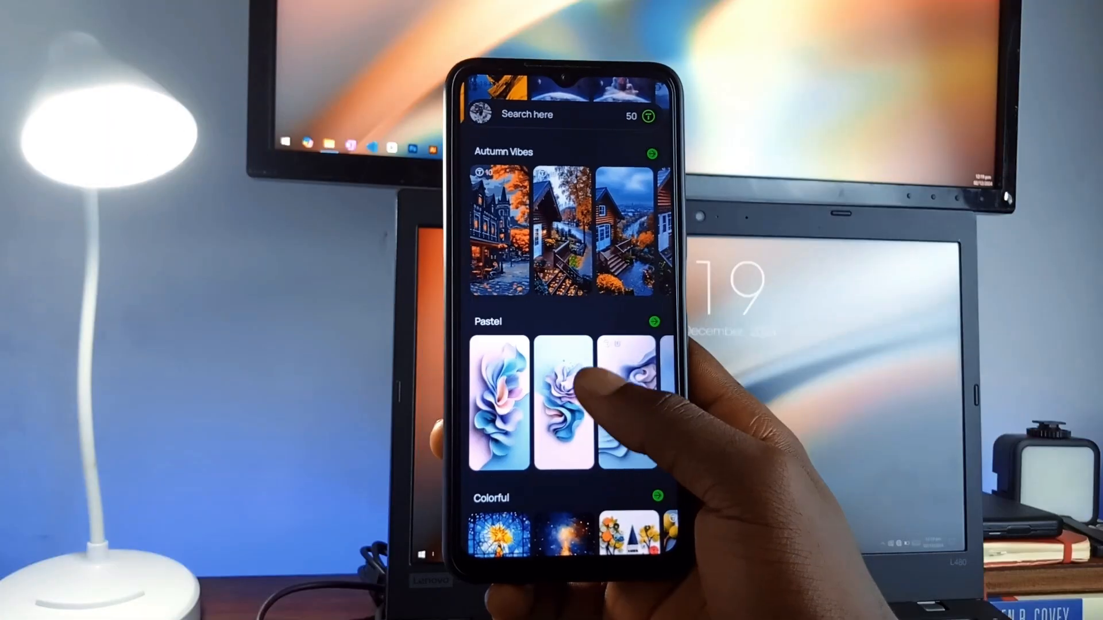
scroll("down", 3)
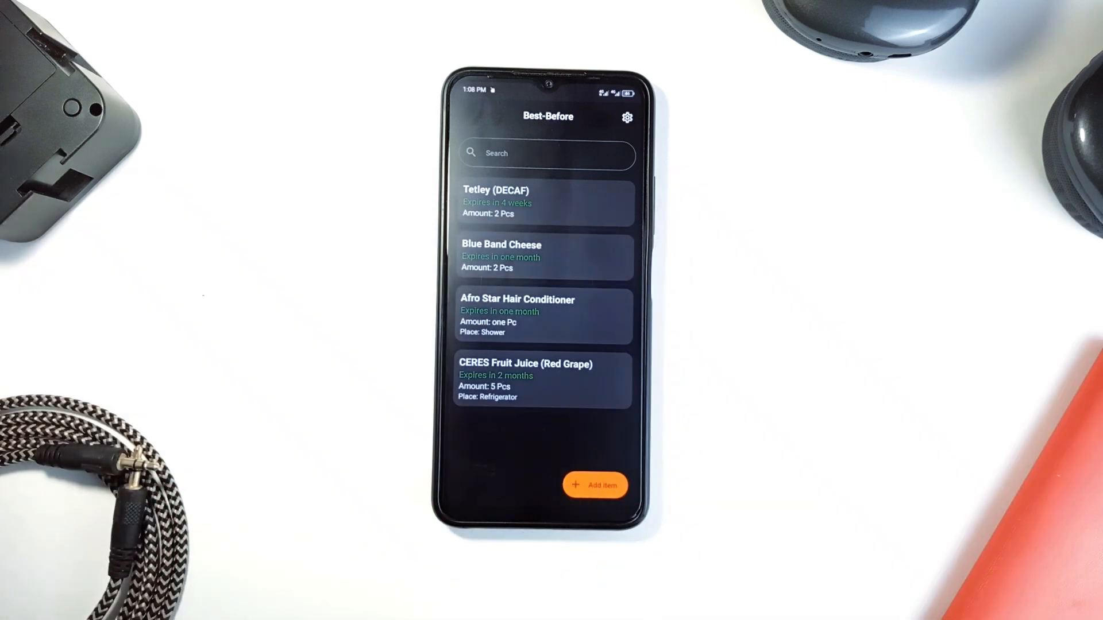
Show the warning-days setting and confirm the 3-day expiry warning
left_click(595, 485)
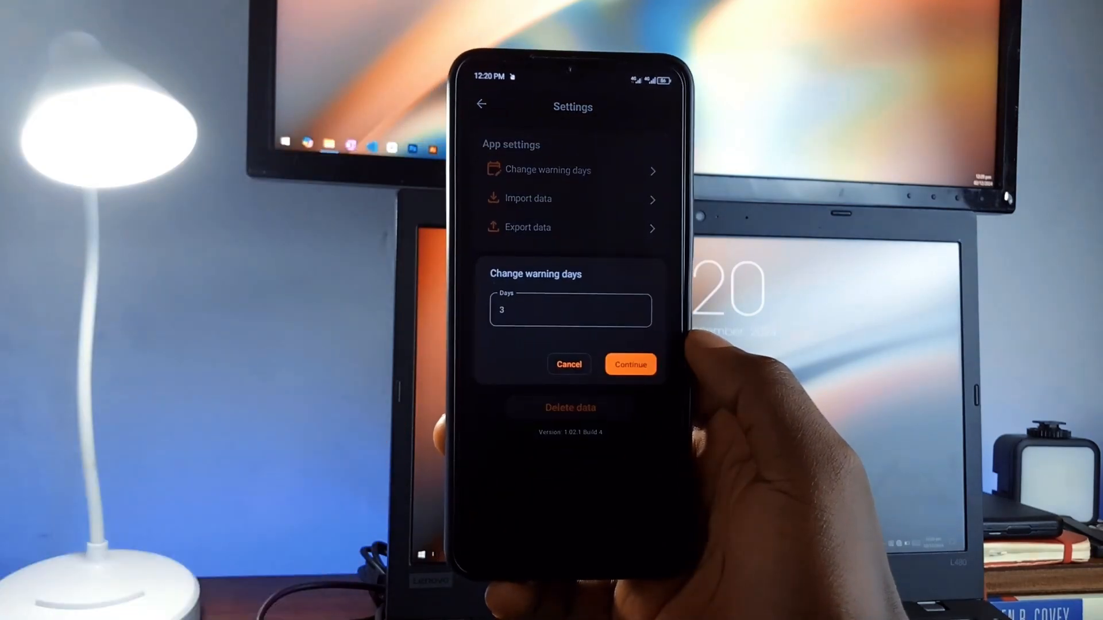
left_click(570, 310)
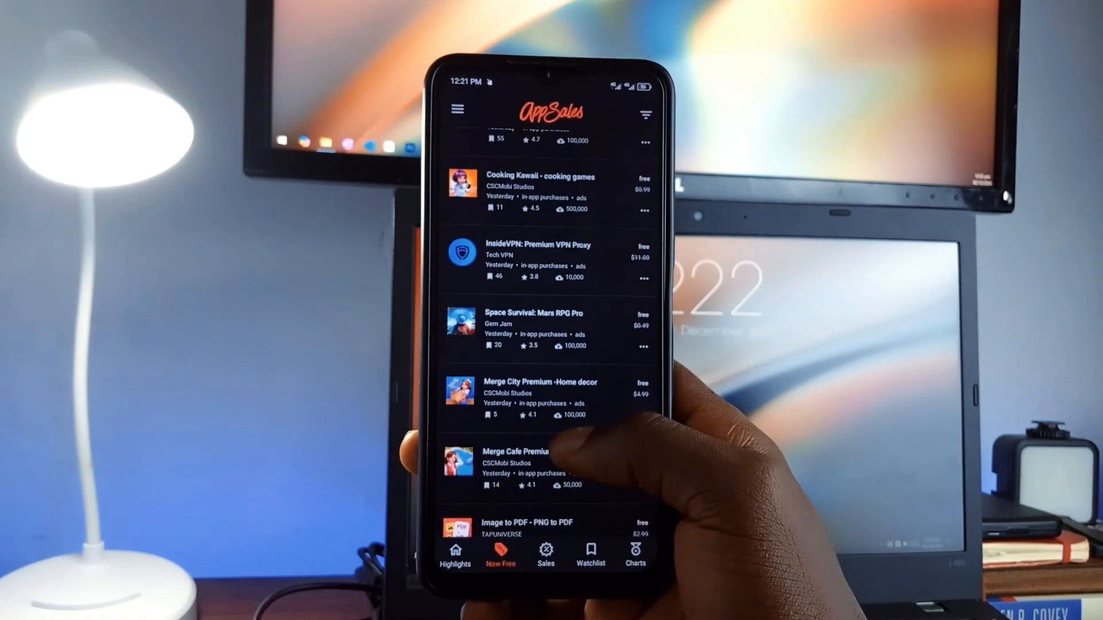
Browse the Now Free deals, then view the currency/country chooser with USD, United States selected
scroll("down", 3)
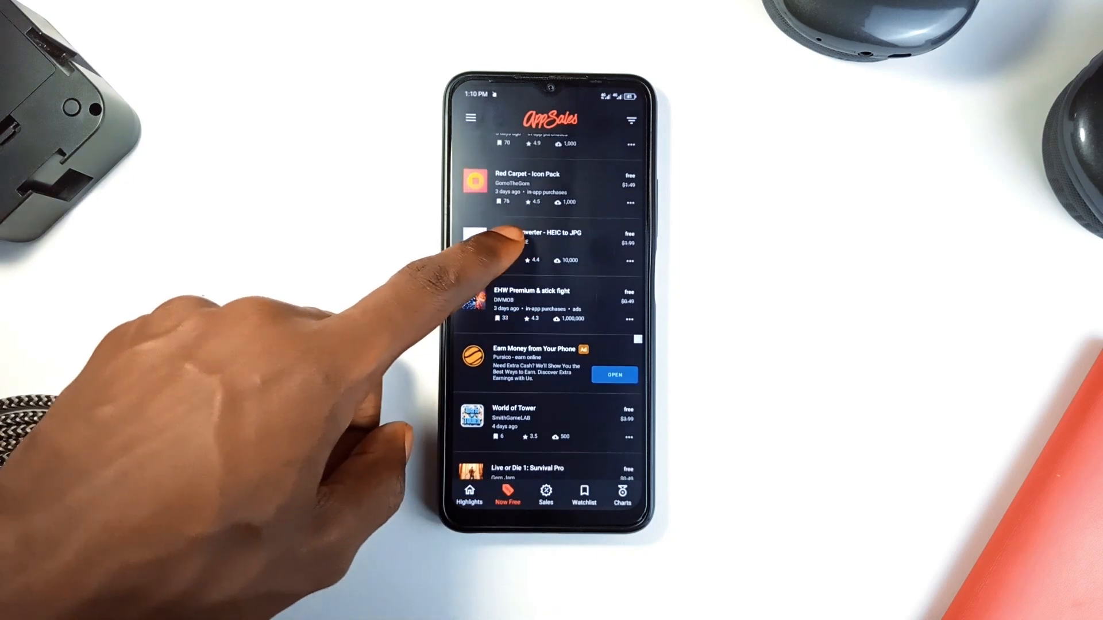
left_click(550, 244)
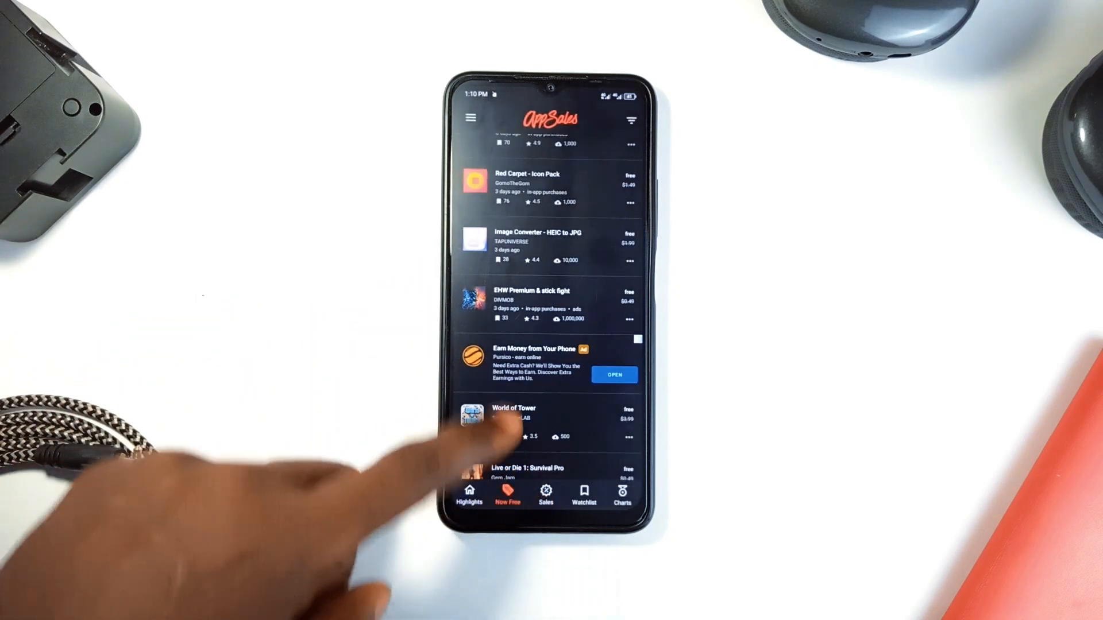
scroll("down", 3)
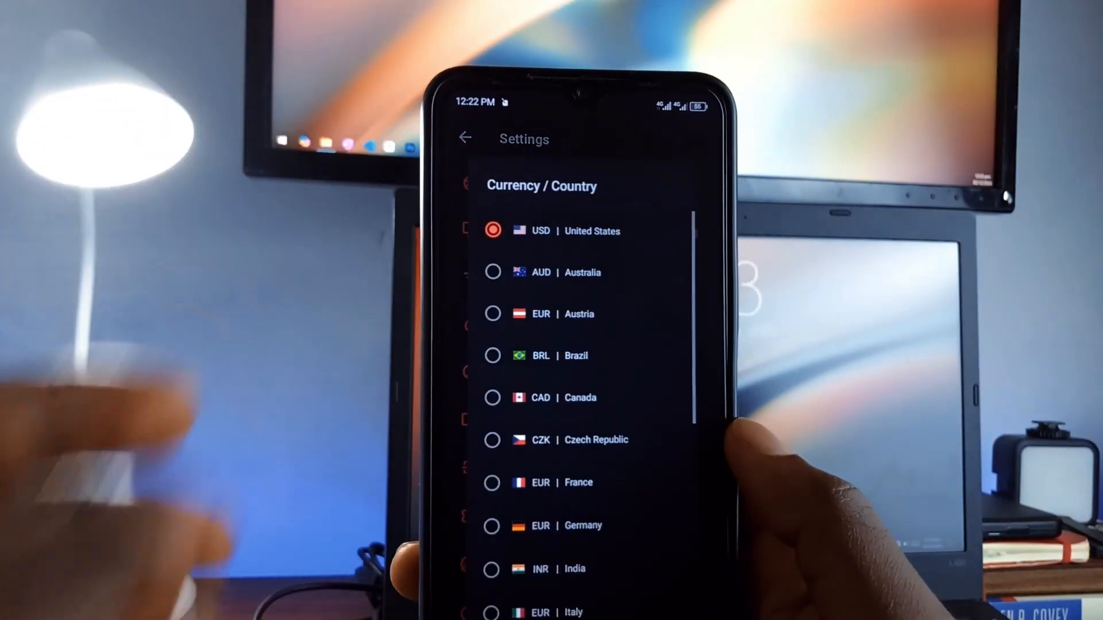
scroll("down", 3)
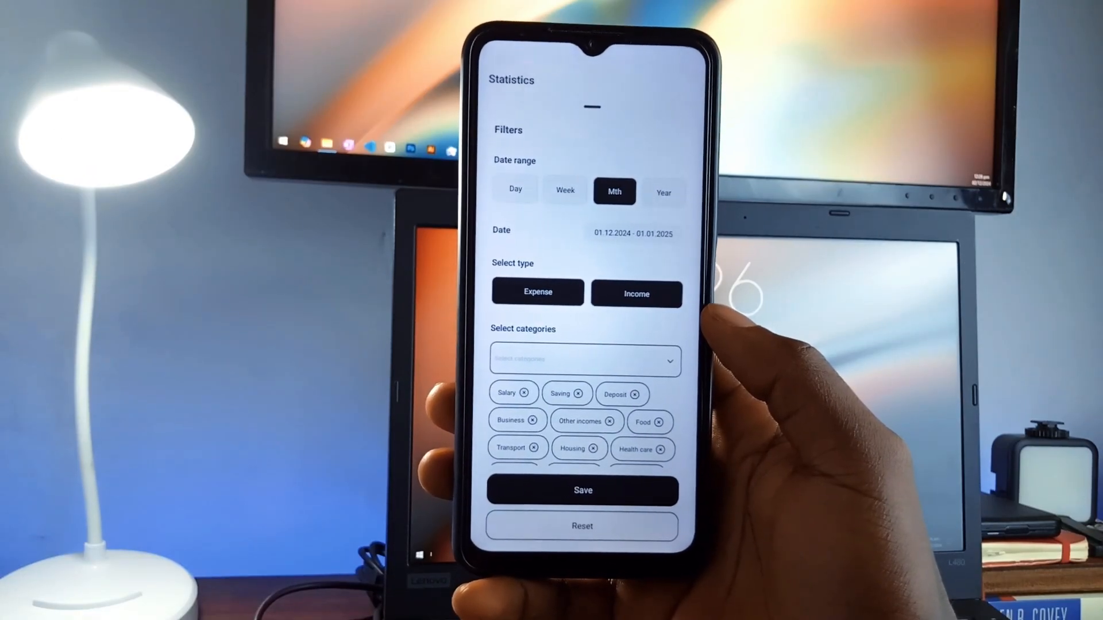
Review the statistics filters, then view the home overview and records history
scroll("down", 3)
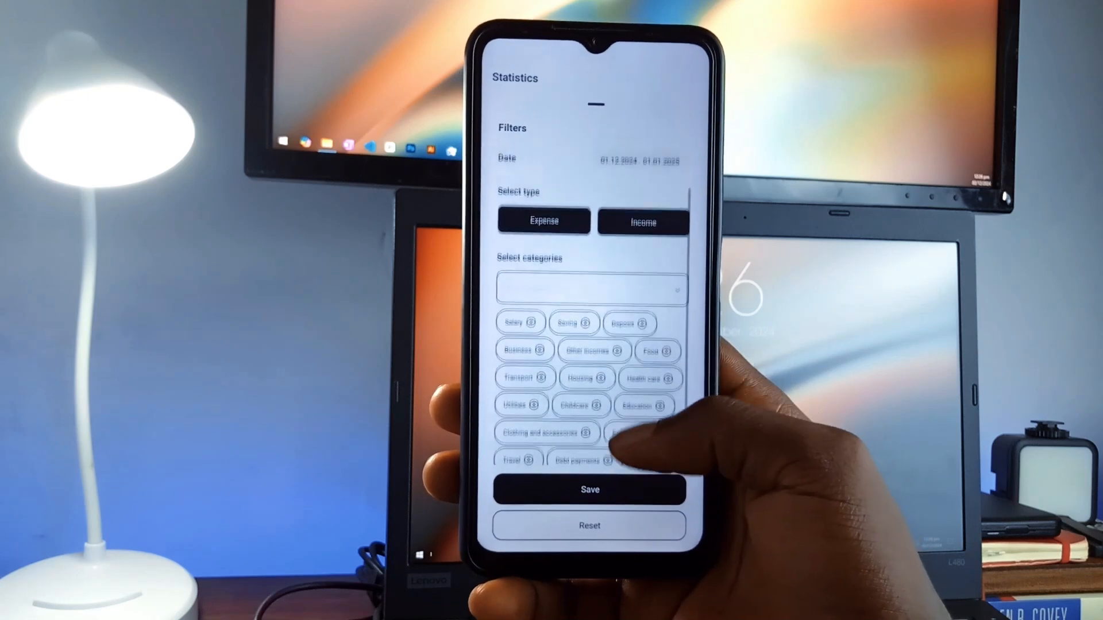
left_click(590, 489)
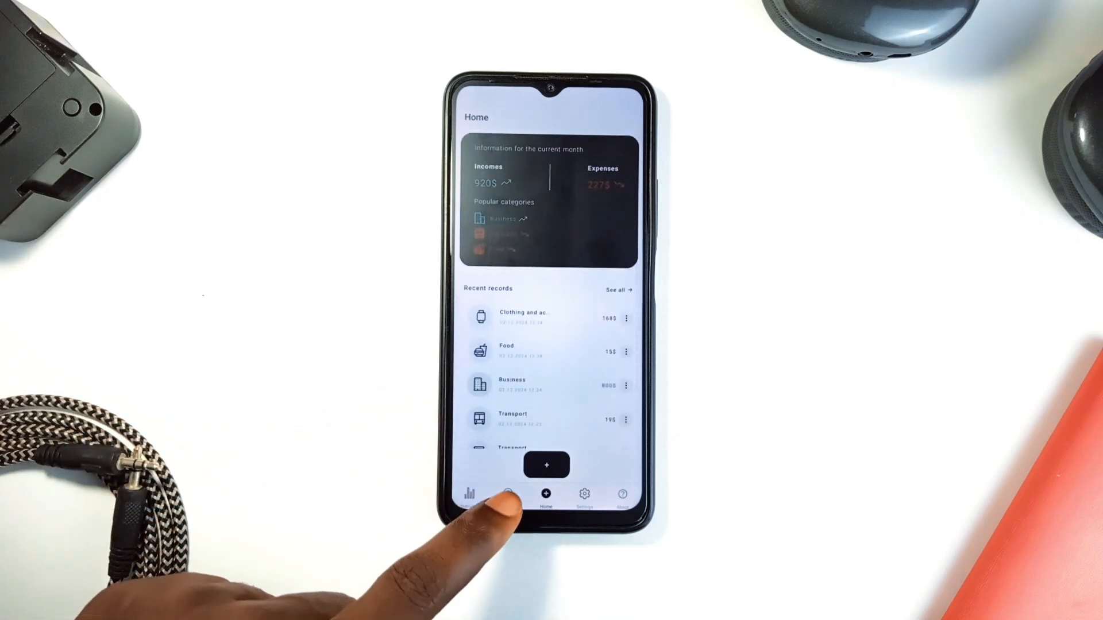
left_click(507, 494)
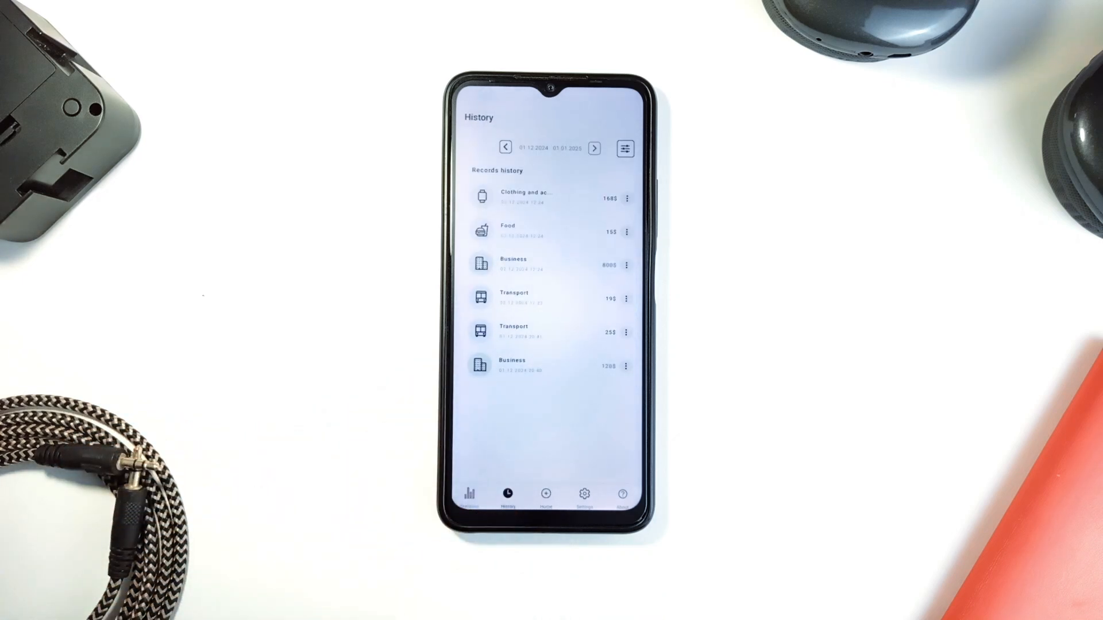
Show the expense pie chart split into Business, Clothing, Transport and Food
left_click(545, 494)
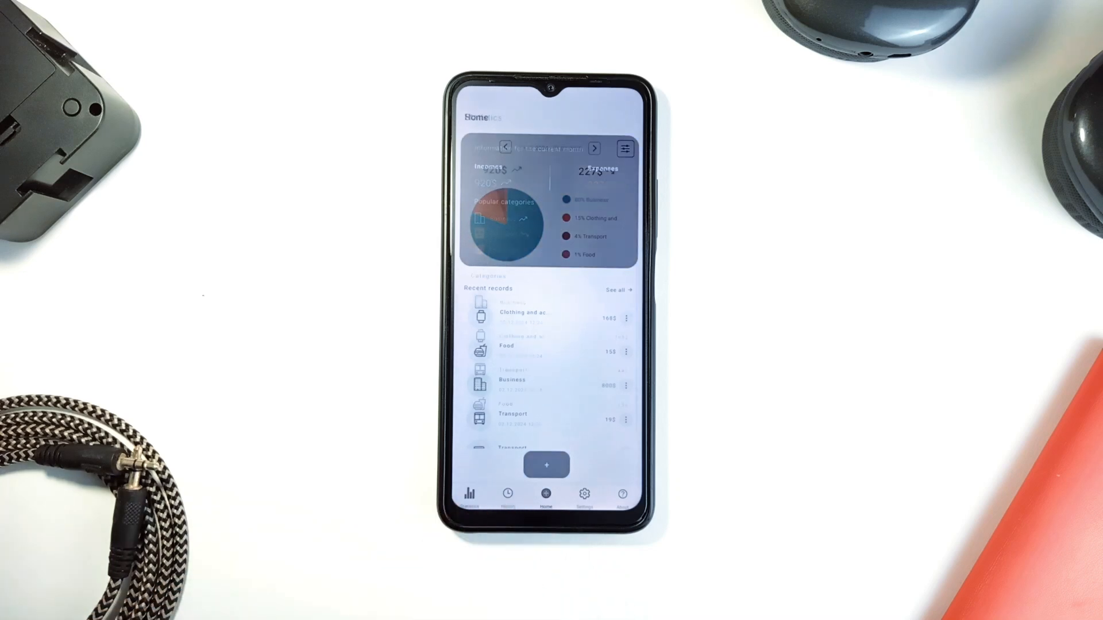
left_click(473, 494)
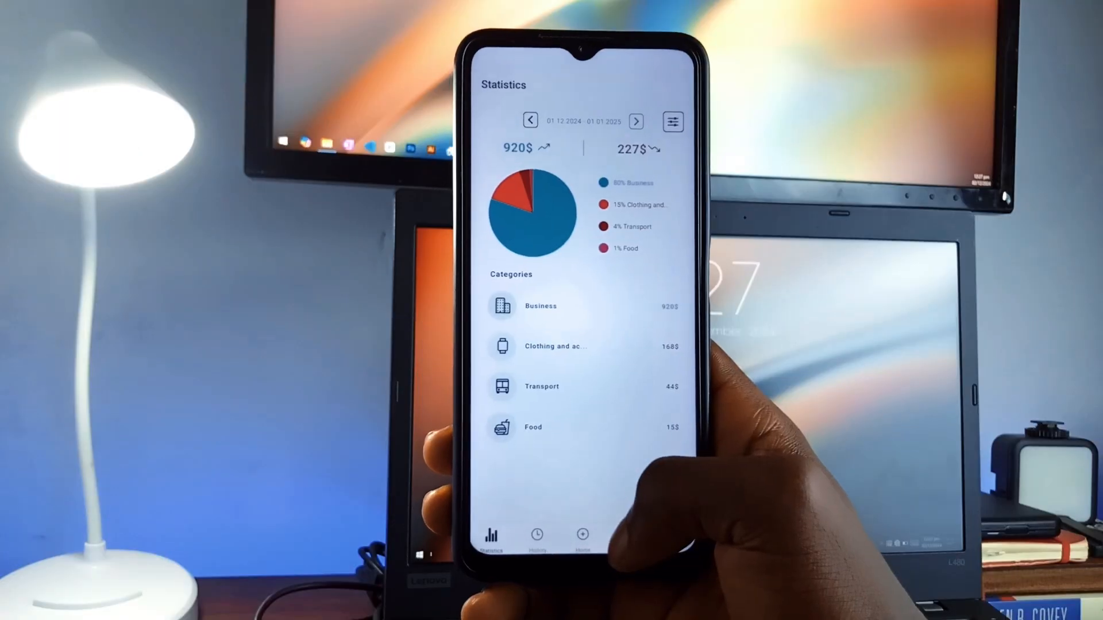
left_click(535, 538)
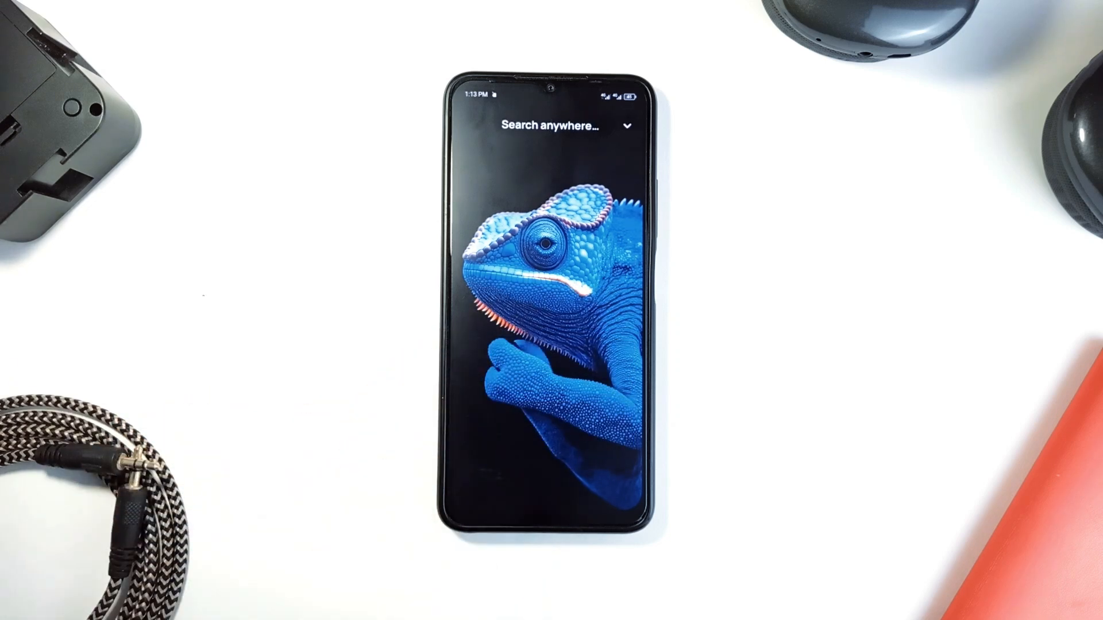
Expand the home screen to reveal the clock, quick note field and length converter widgets
left_click(553, 126)
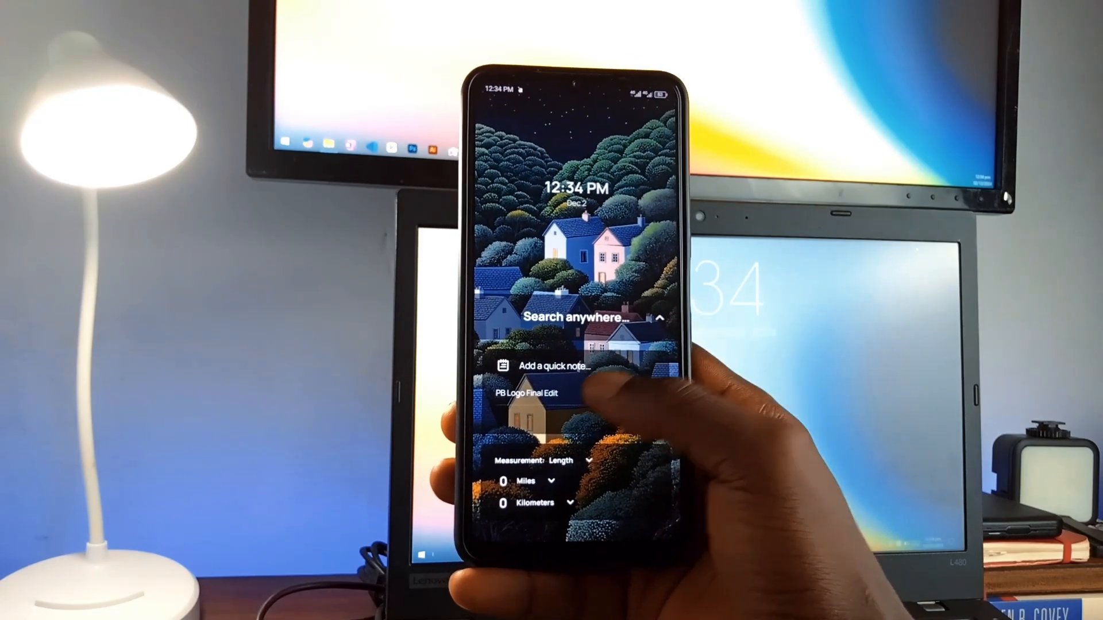
left_click(522, 393)
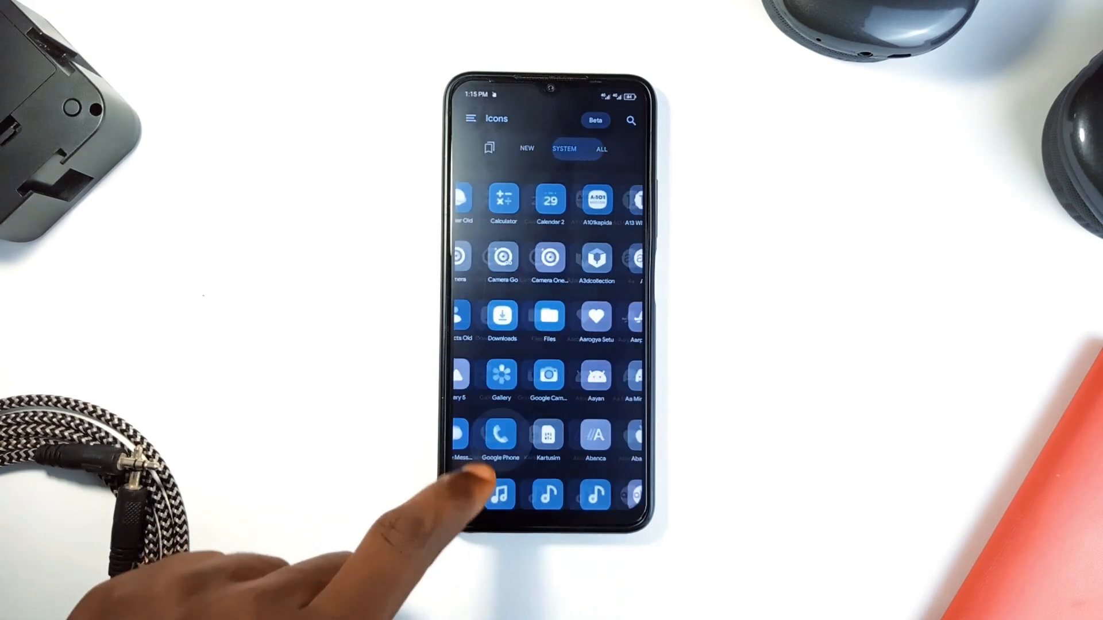
Show the SYSTEM icons such as Calculator, Files and Gallery
left_click(603, 148)
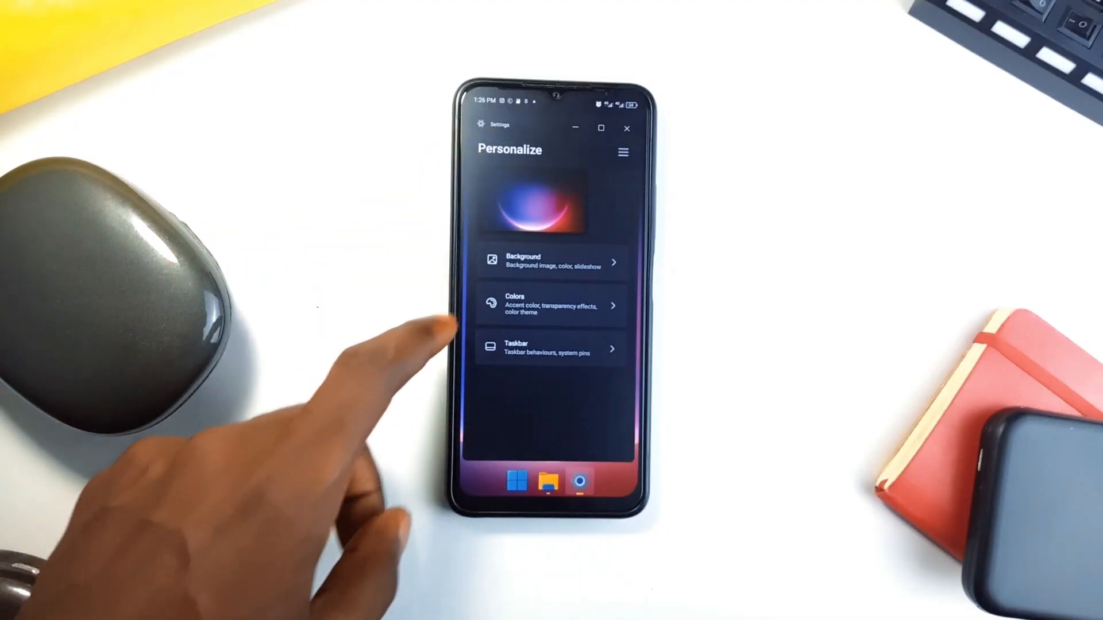
Enter HyperDroid's Personalize settings for background, colours and taskbar
left_click(621, 152)
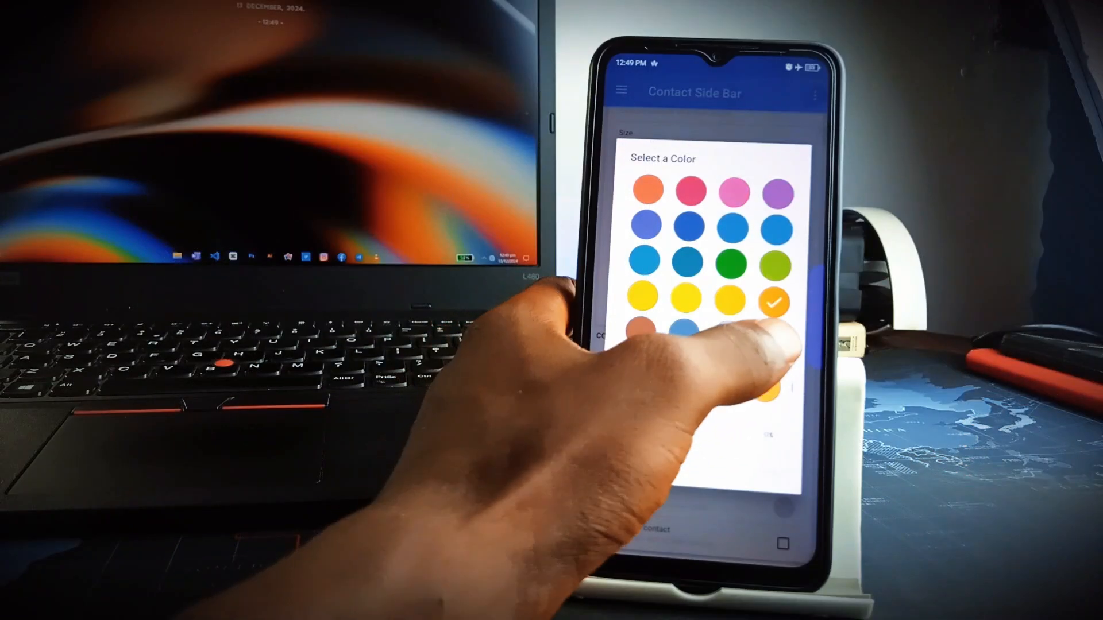
Pick the orange swatch as the Contact Side Bar colour
left_click(769, 302)
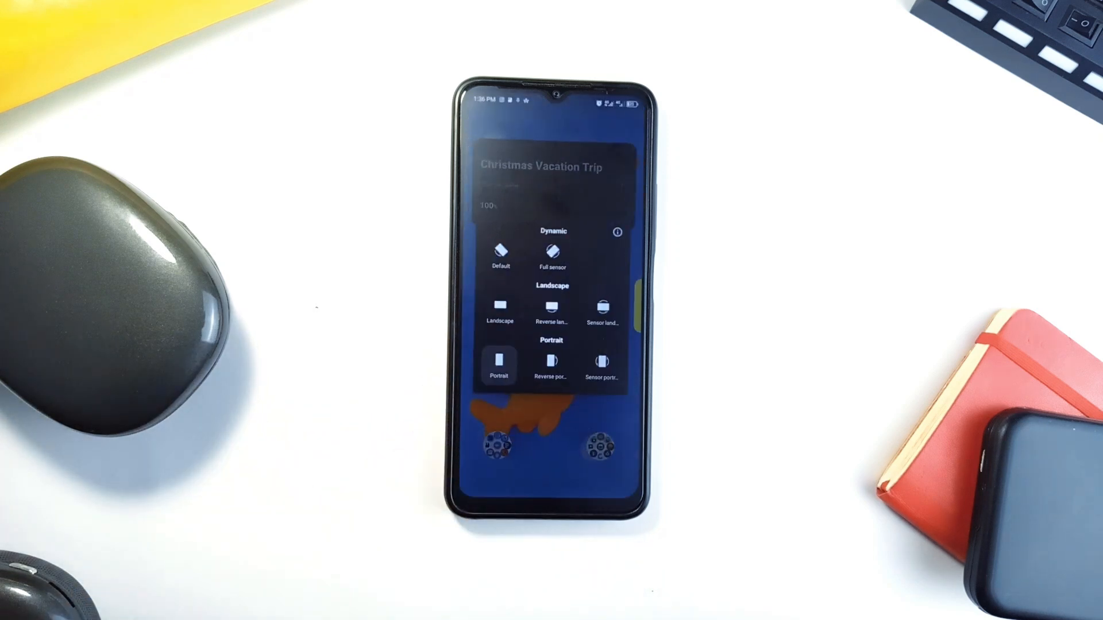
Show the Orientation lock floating panel with dynamic, landscape and portrait modes
left_click(551, 362)
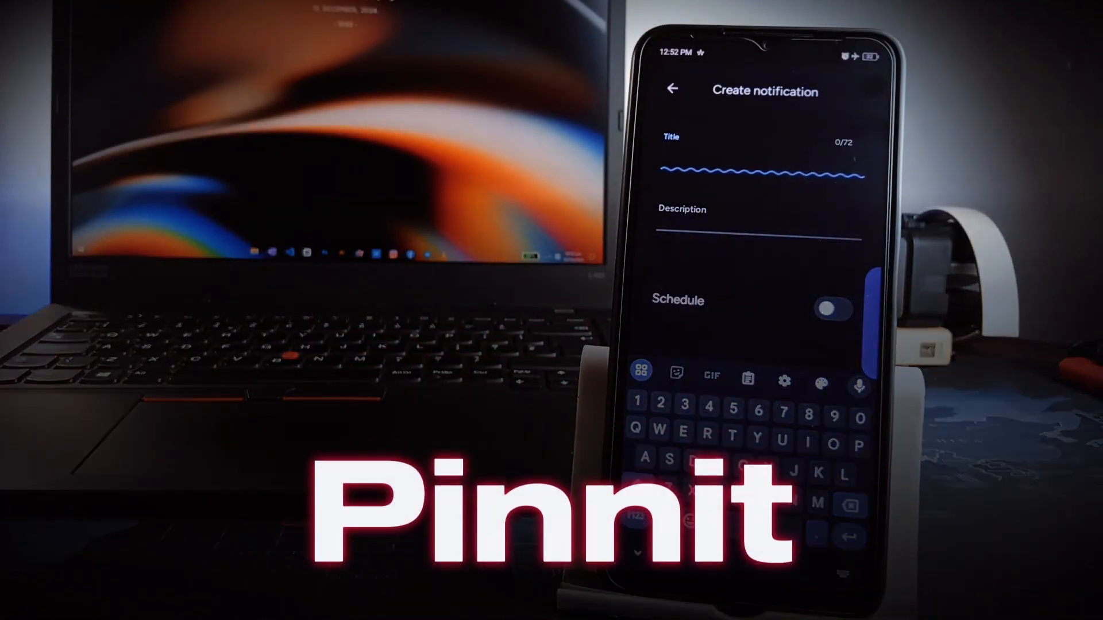
Look through the list of apps Pinnit reads notifications from
left_click(672, 92)
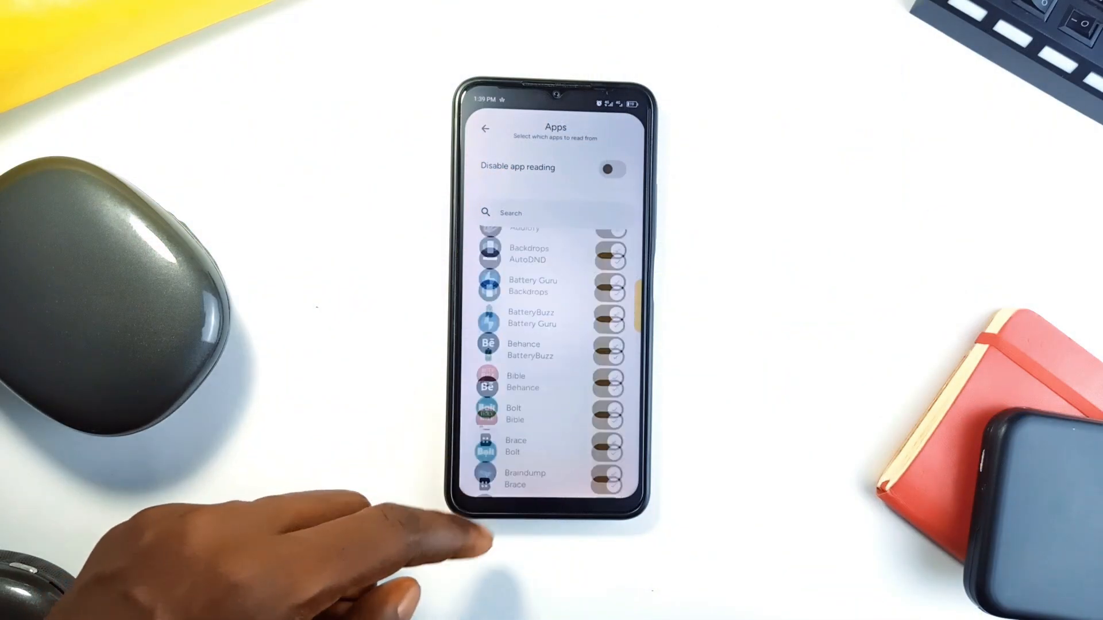
scroll("down", 3)
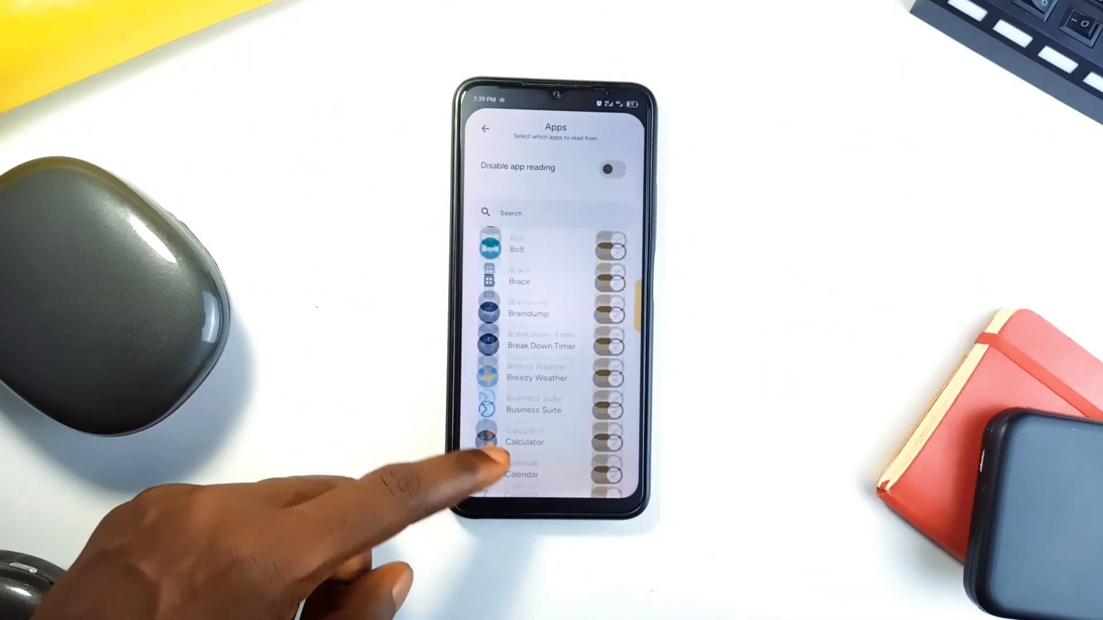
scroll("down", 3)
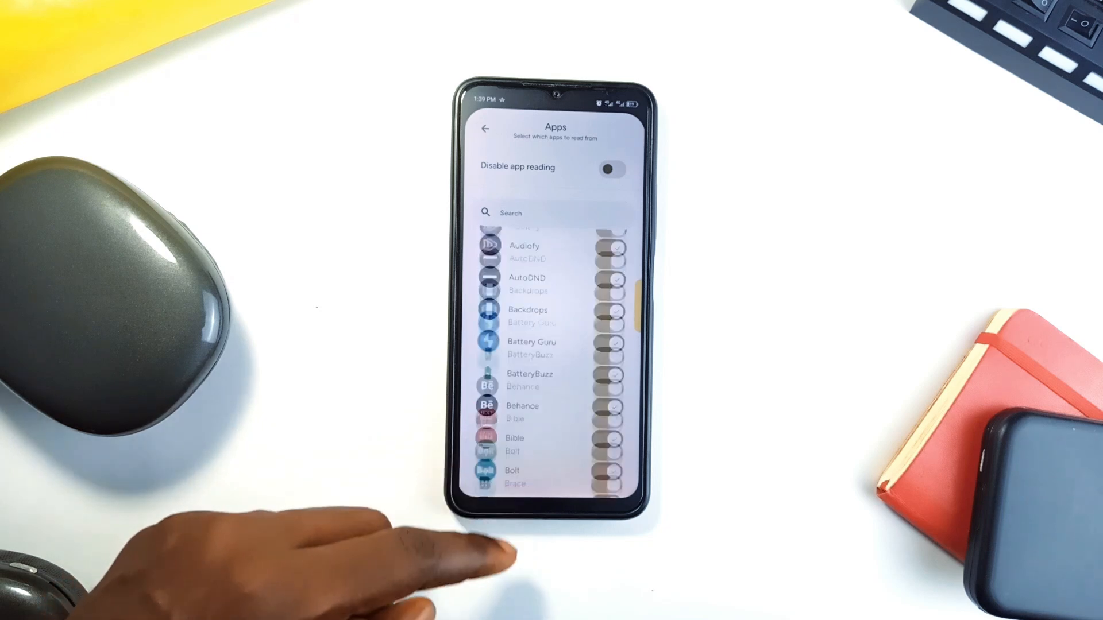
scroll("down", 3)
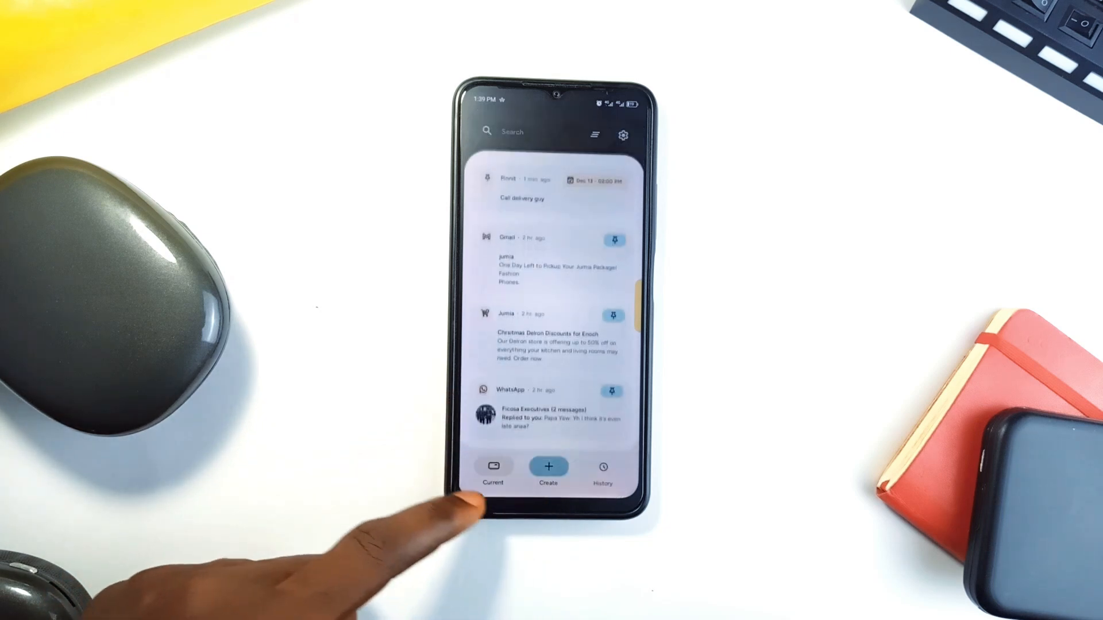
View the notification history sorted by Newest and pin the Jumia pickup reminder
left_click(547, 466)
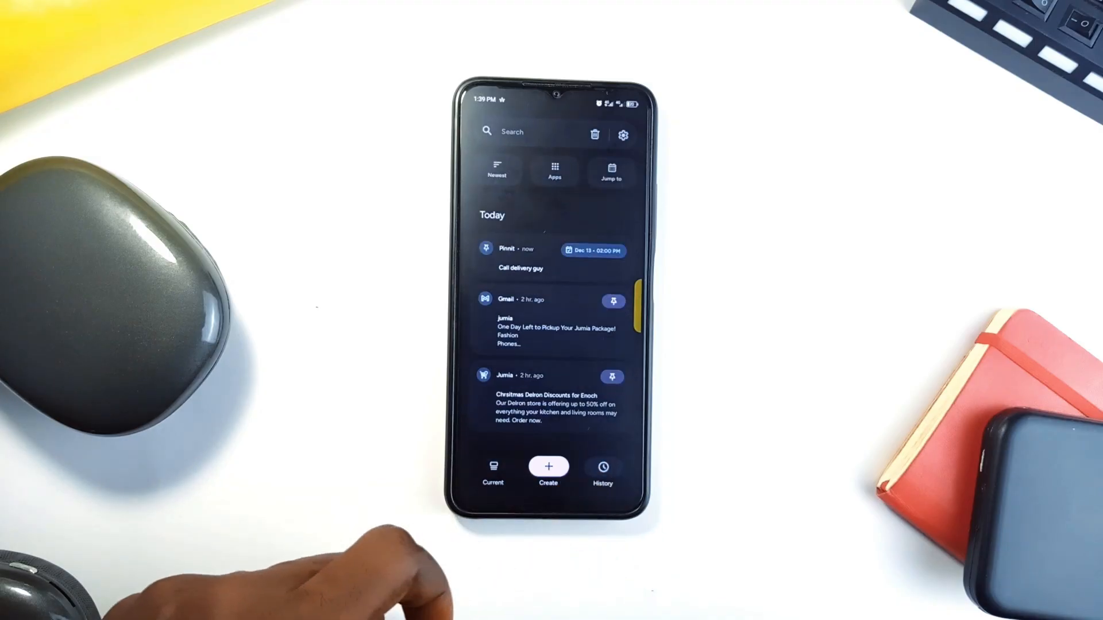
left_click(555, 168)
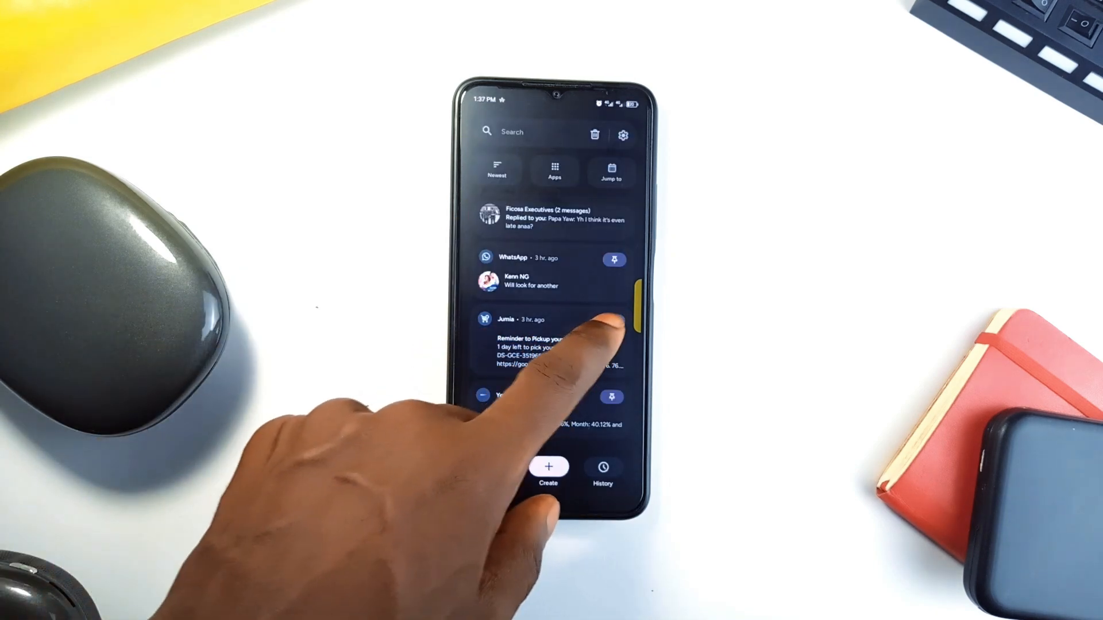
left_click(577, 342)
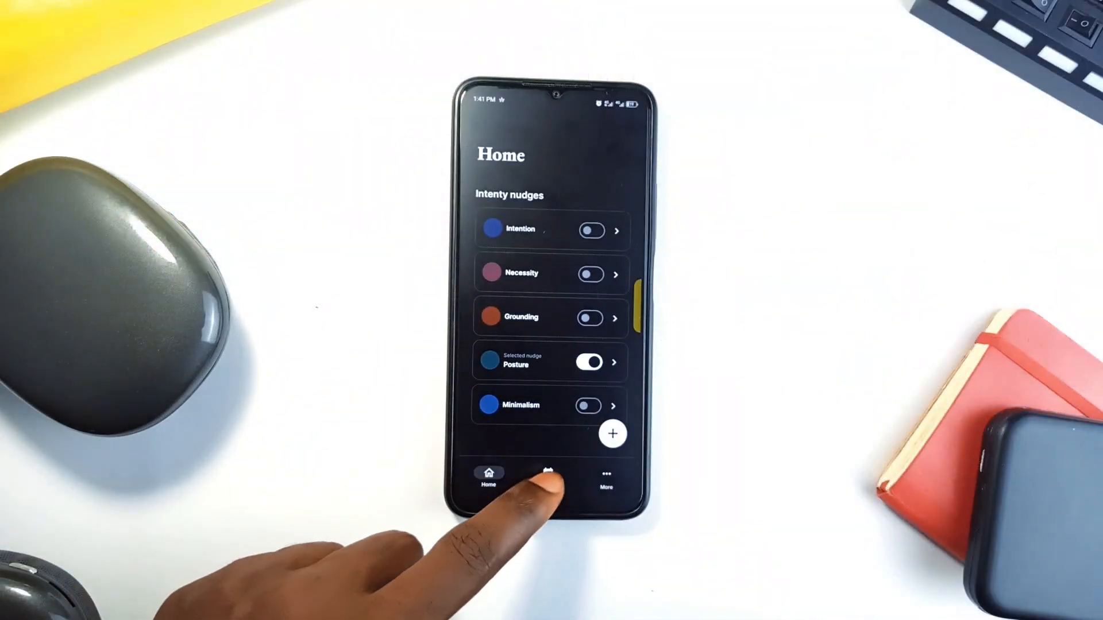
Review Intenty's nudge history, then return to the nudges list with Posture on
left_click(547, 473)
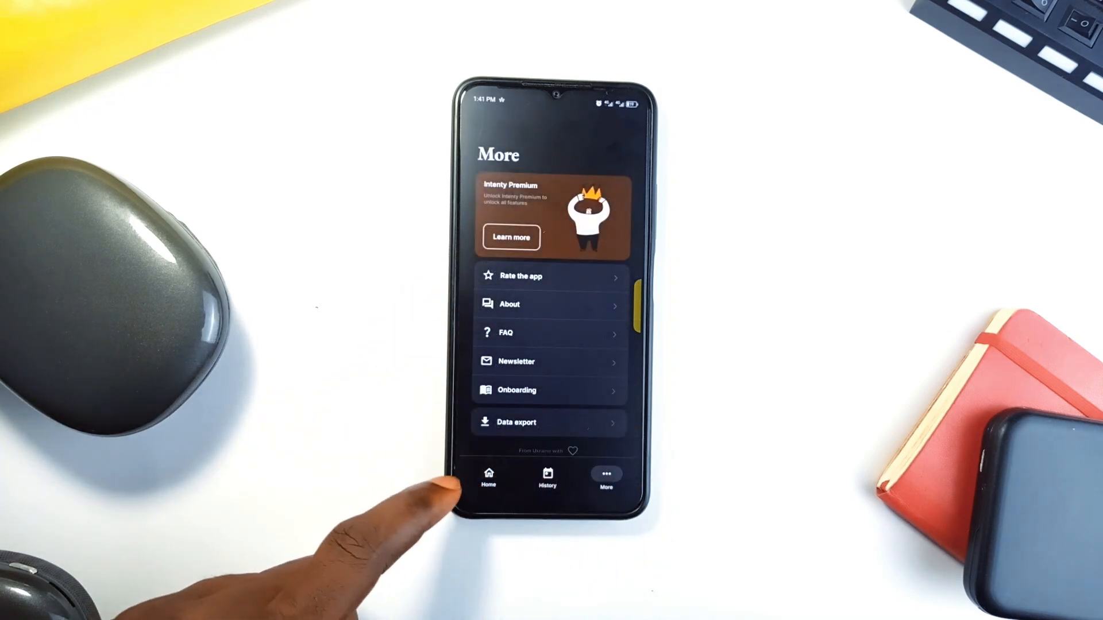
left_click(517, 423)
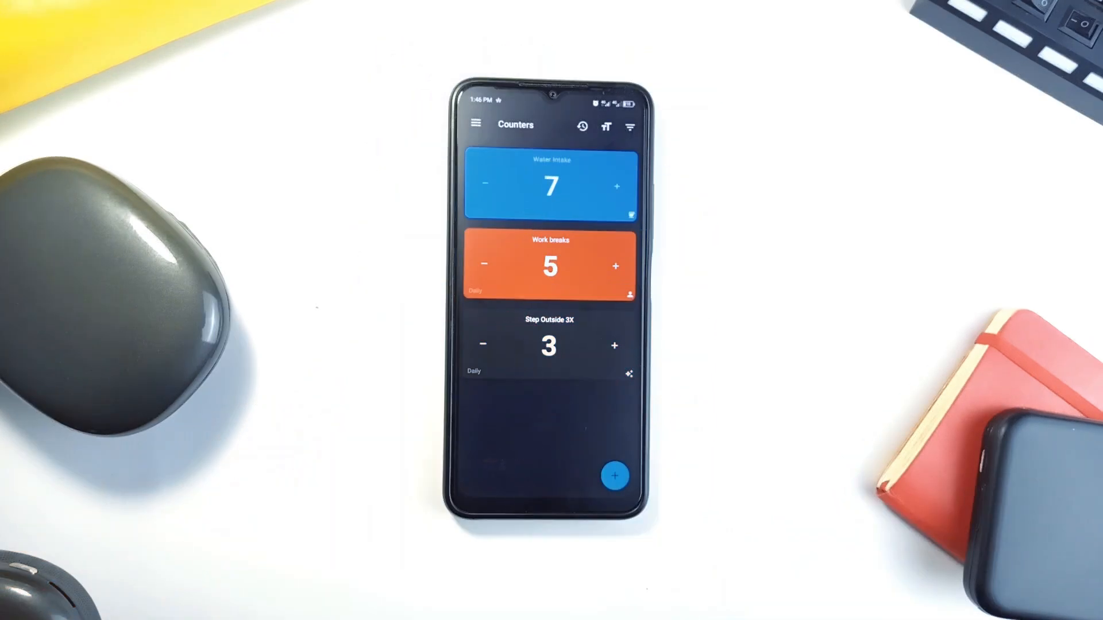
Check Thing Count's counting history and show the Work breaks counter full screen at 4
left_click(614, 476)
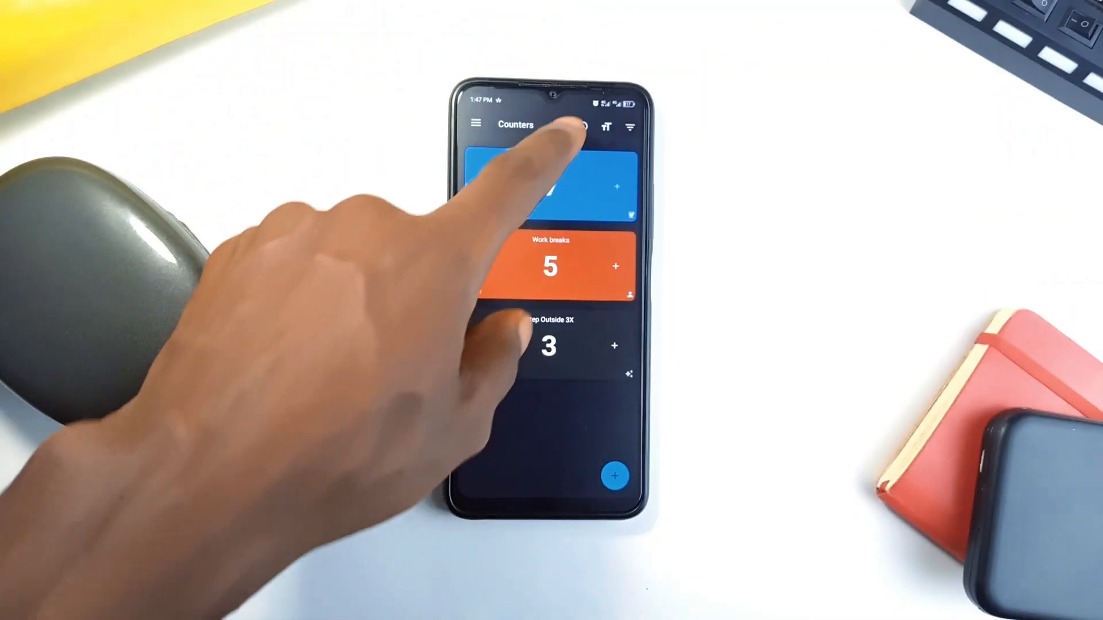
left_click(583, 126)
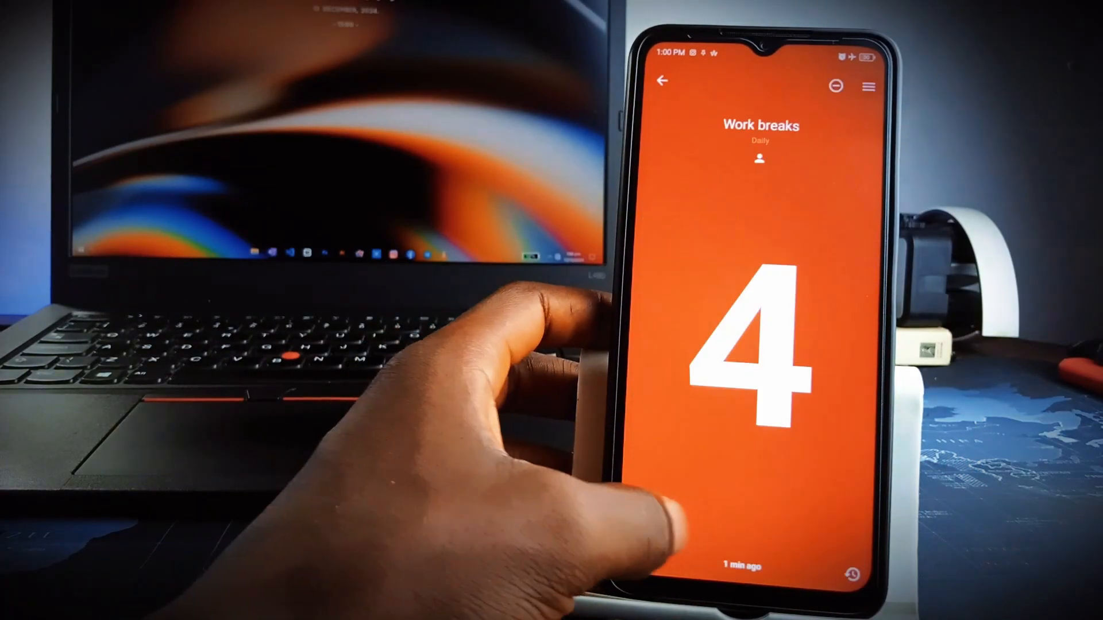
left_click(664, 83)
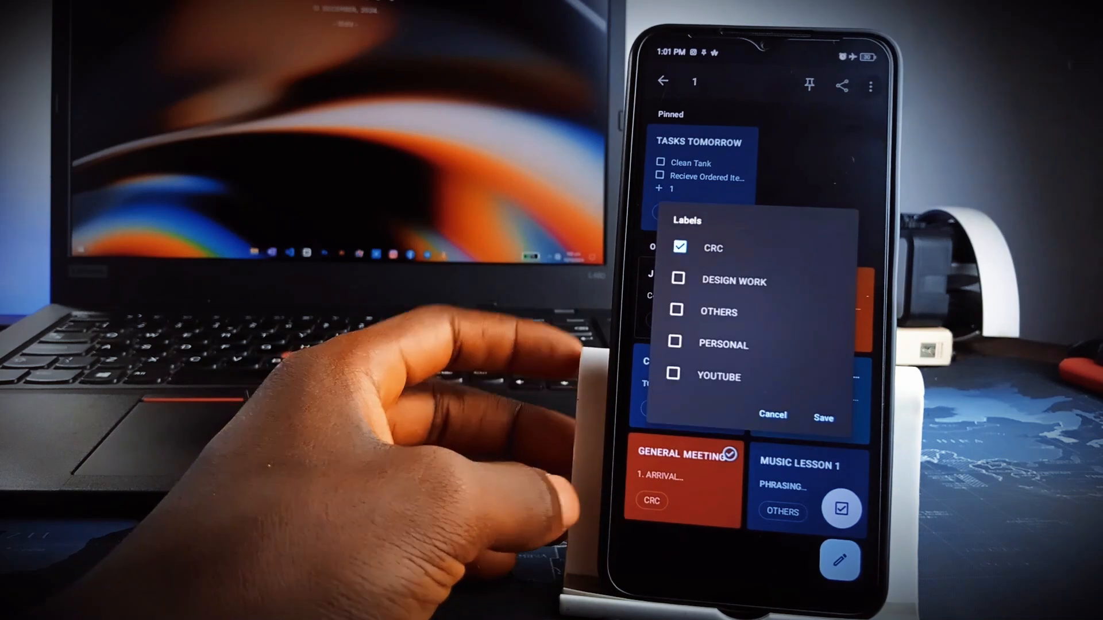
Save the CRC label on the note and show the colour-coded notes in a two-column grid
left_click(823, 416)
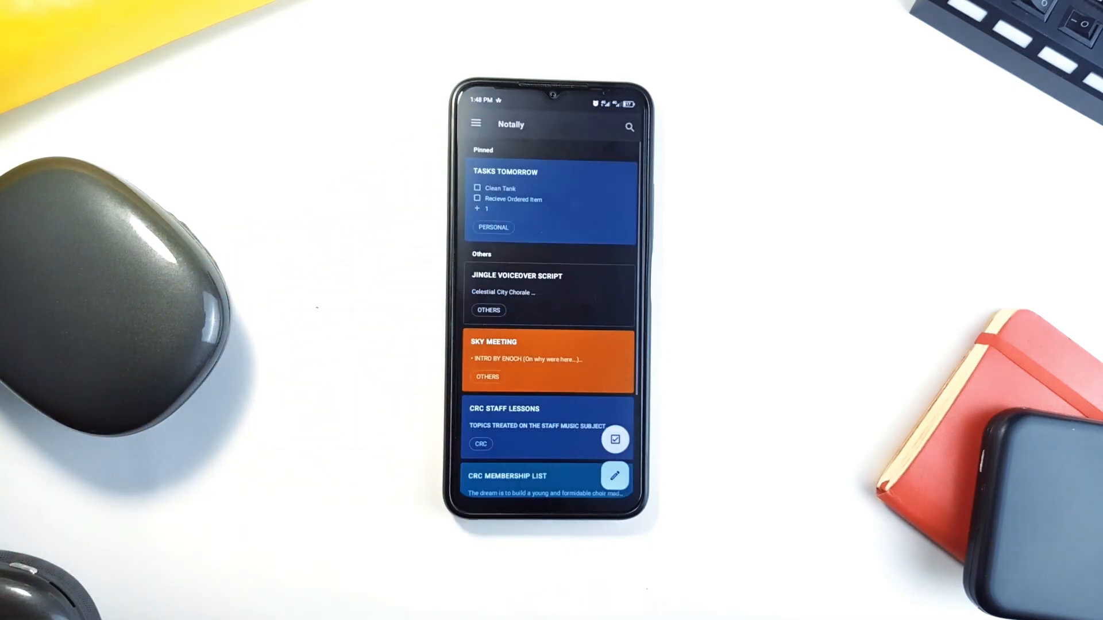
scroll("down", 3)
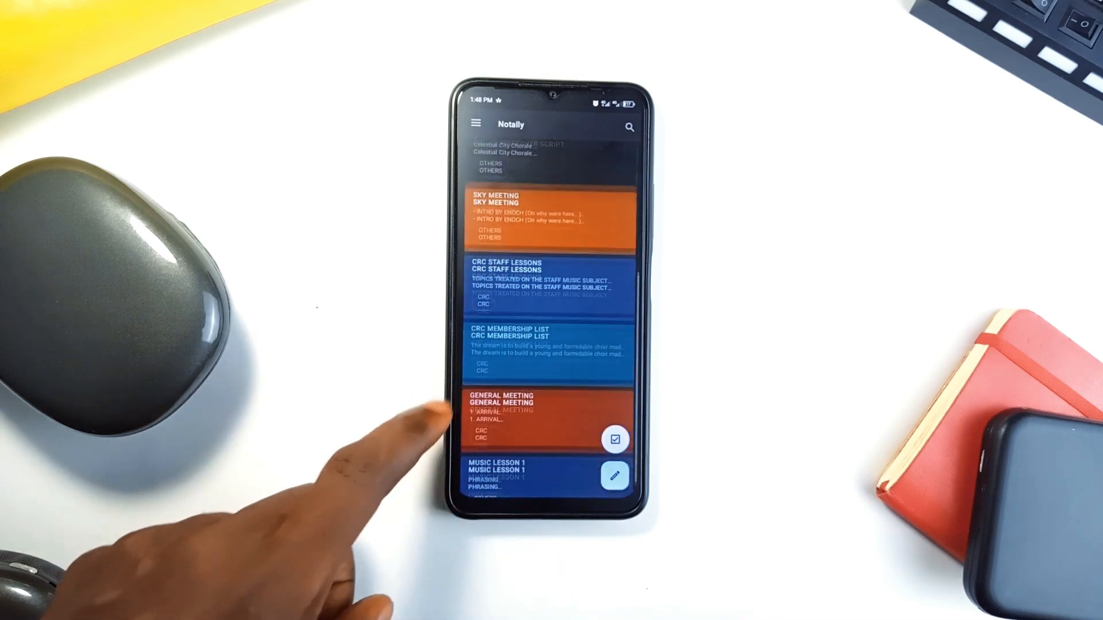
scroll("up", 3)
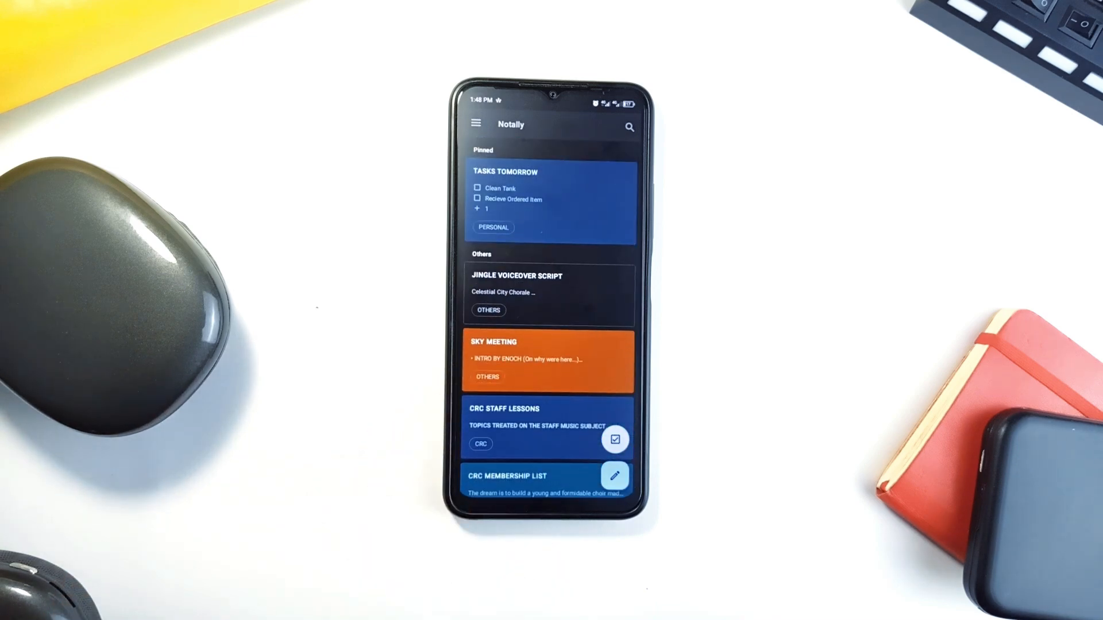
left_click(615, 476)
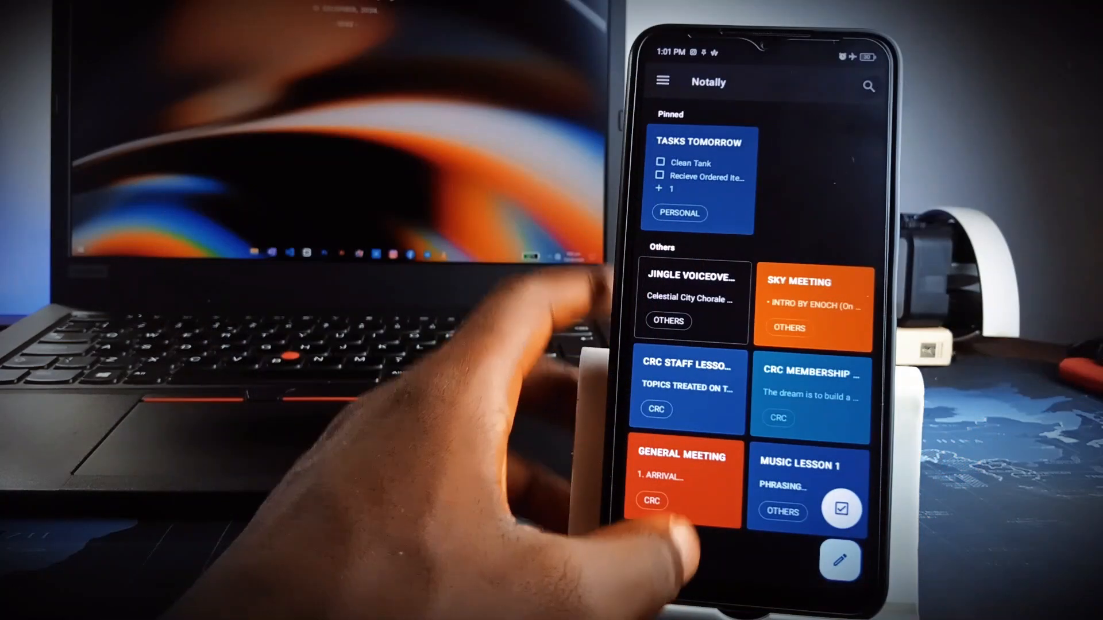
left_click(663, 80)
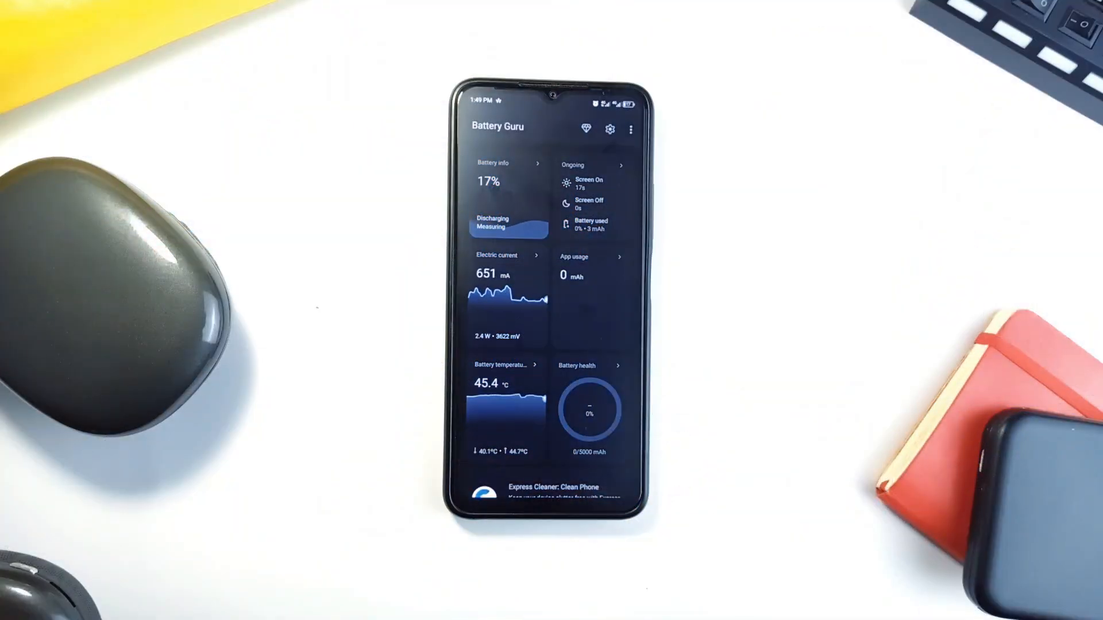
Scroll Battery Guru's dashboard down to the 7-day charge sessions and usage statistics
scroll("down", 3)
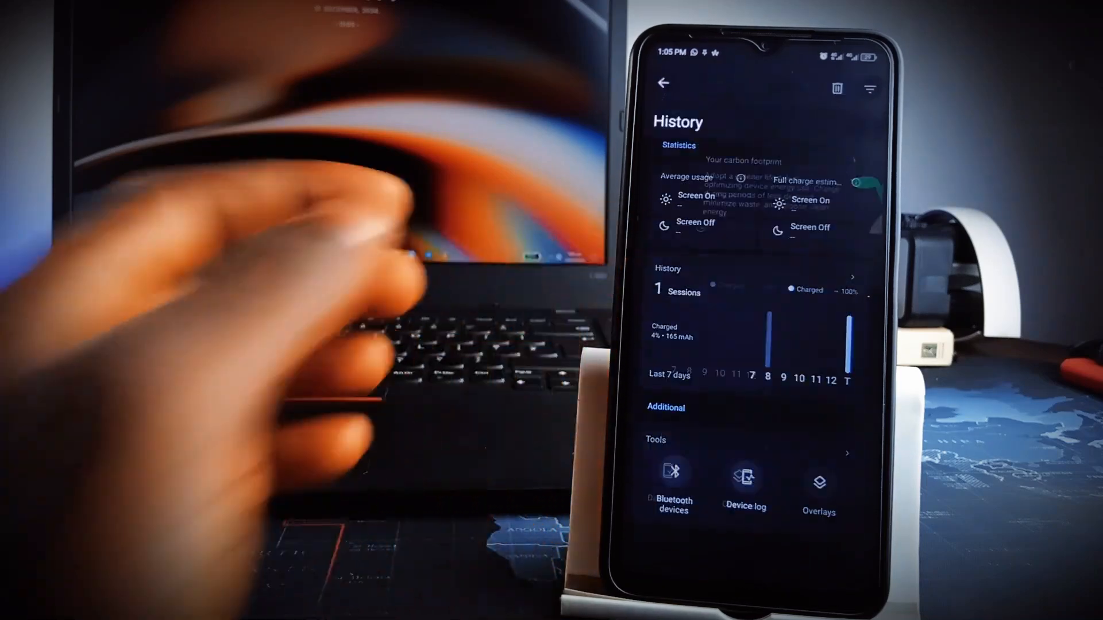
scroll("down", 3)
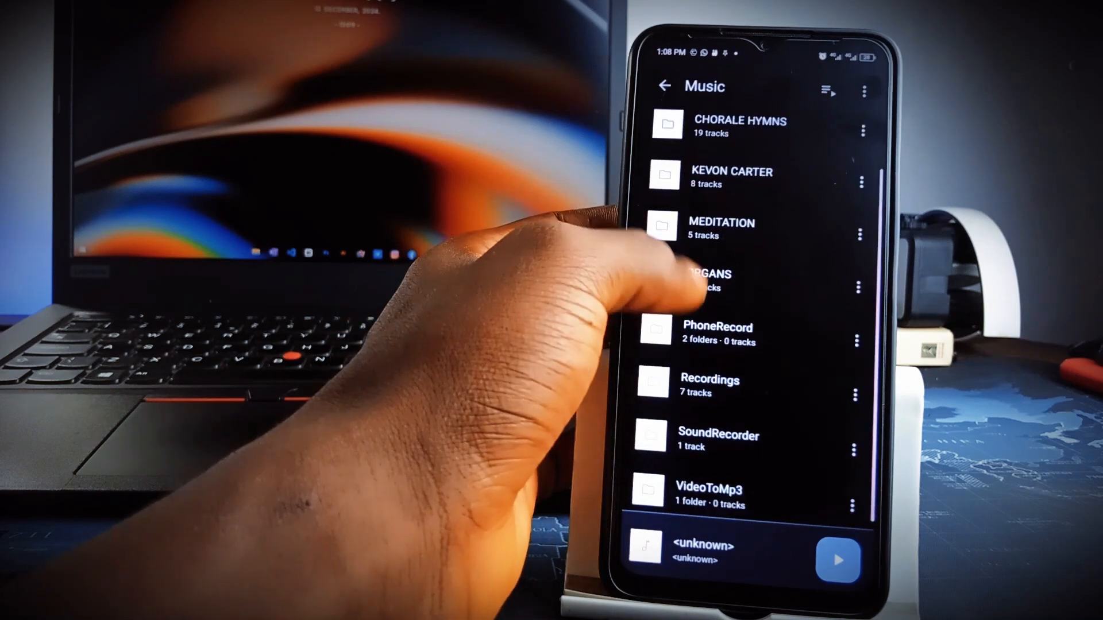
Play a track from a music folder and bring up Add to playlist with New playlist or Favorites
left_click(715, 280)
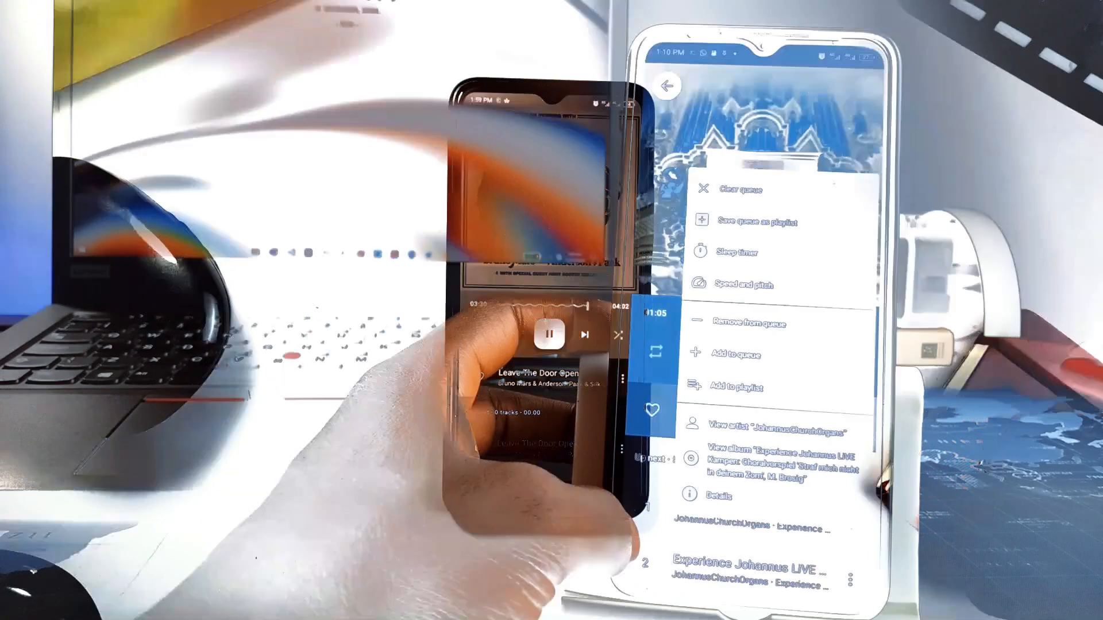
left_click(736, 388)
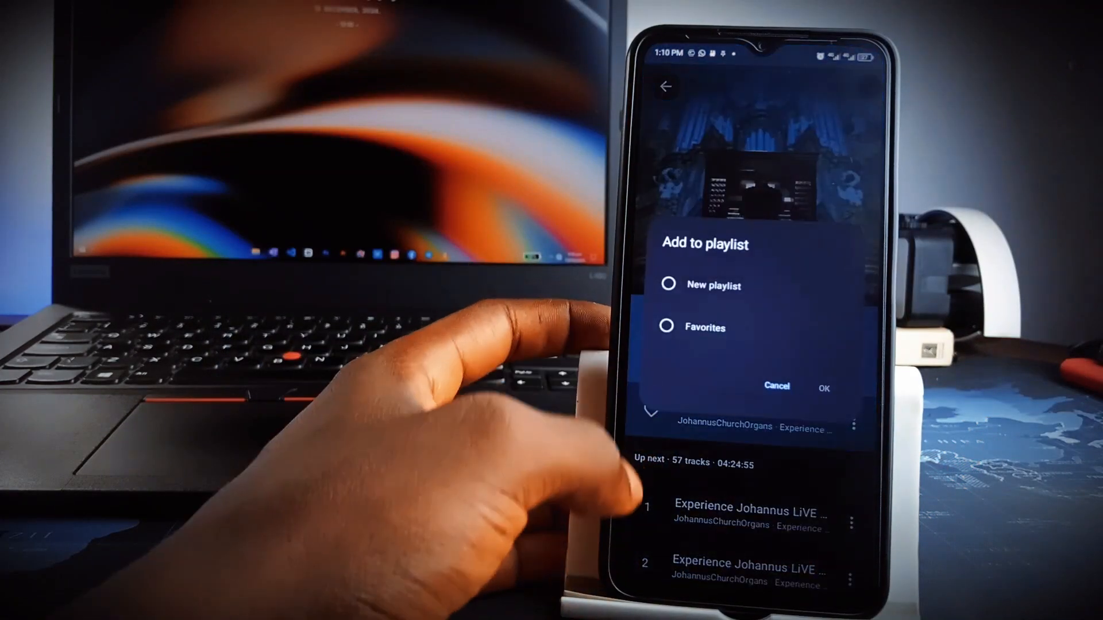